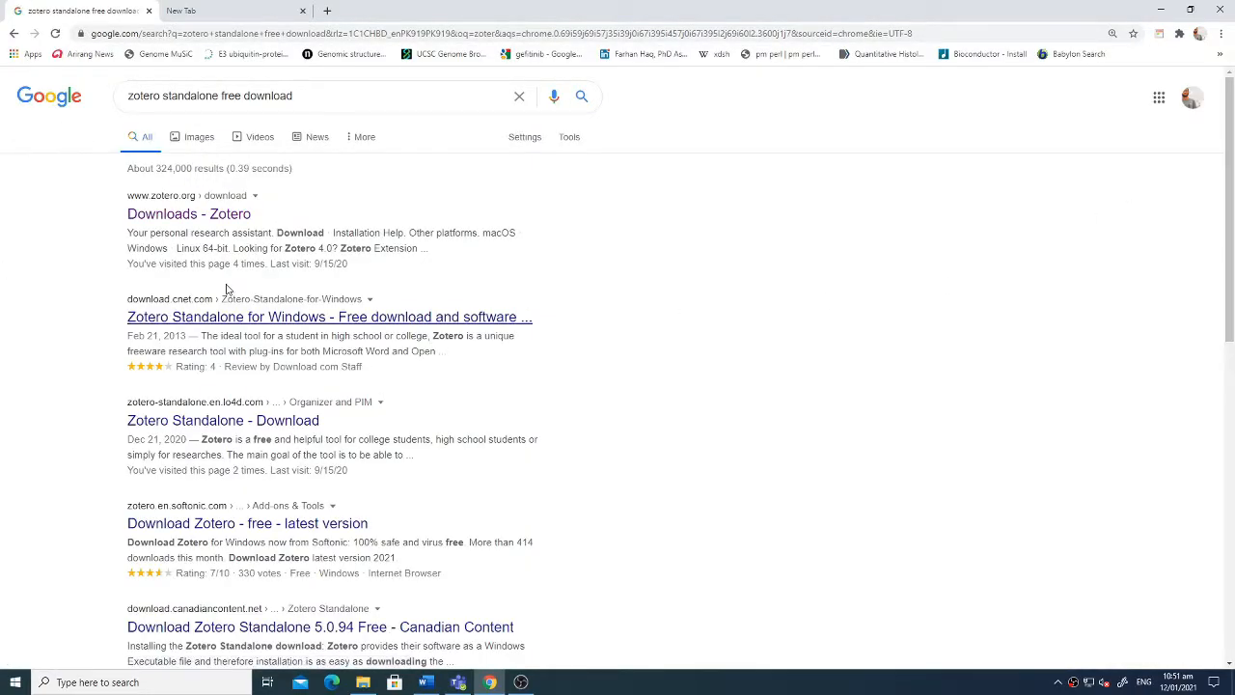
- Download the Zotero 5.0 for Windows installer from the downloads page and open it
left_click(188, 213)
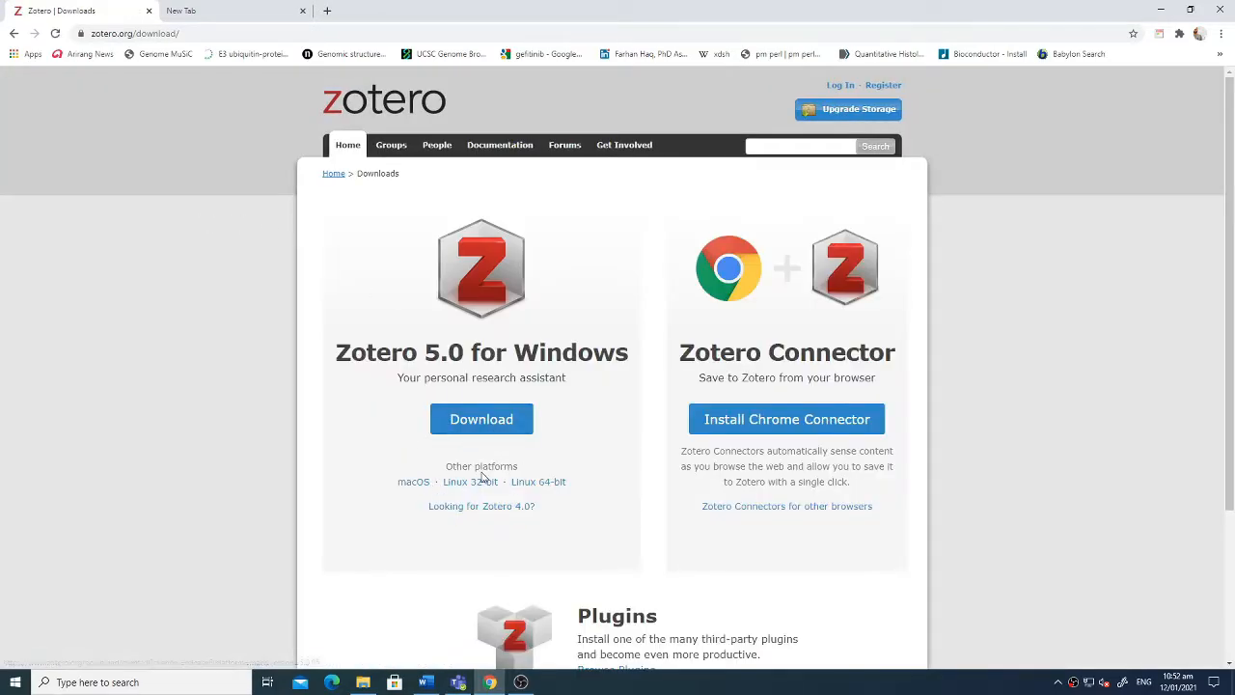
left_click(482, 419)
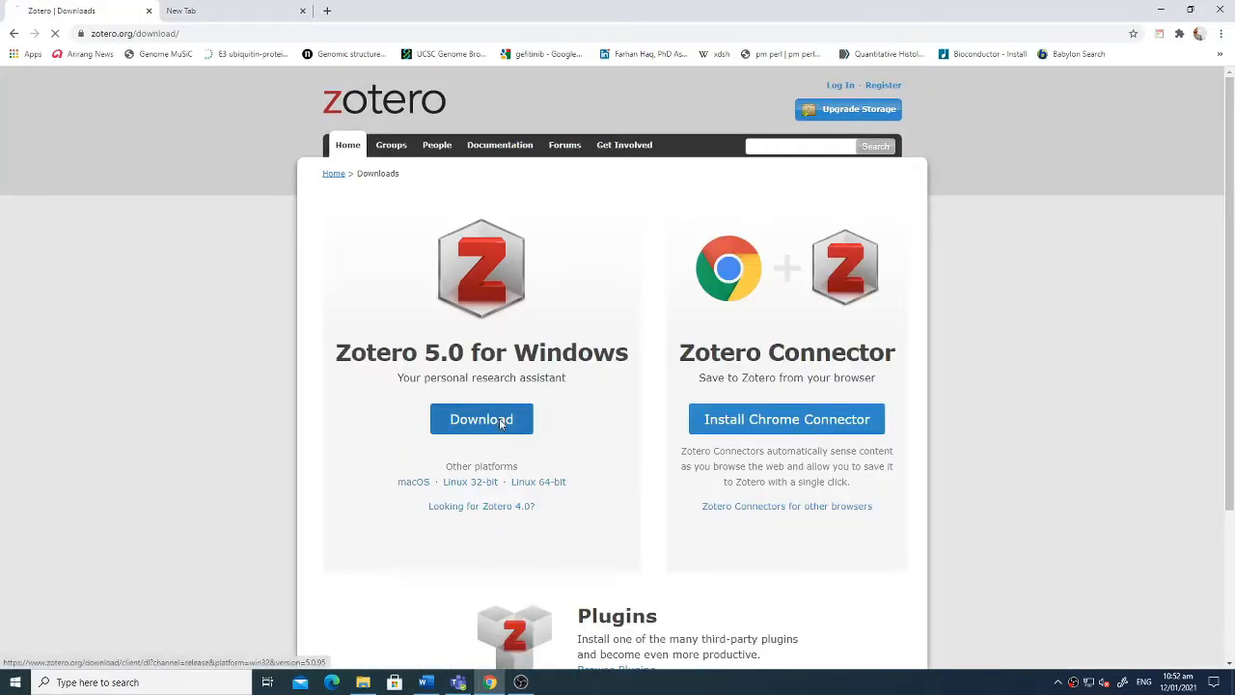
left_click(481, 419)
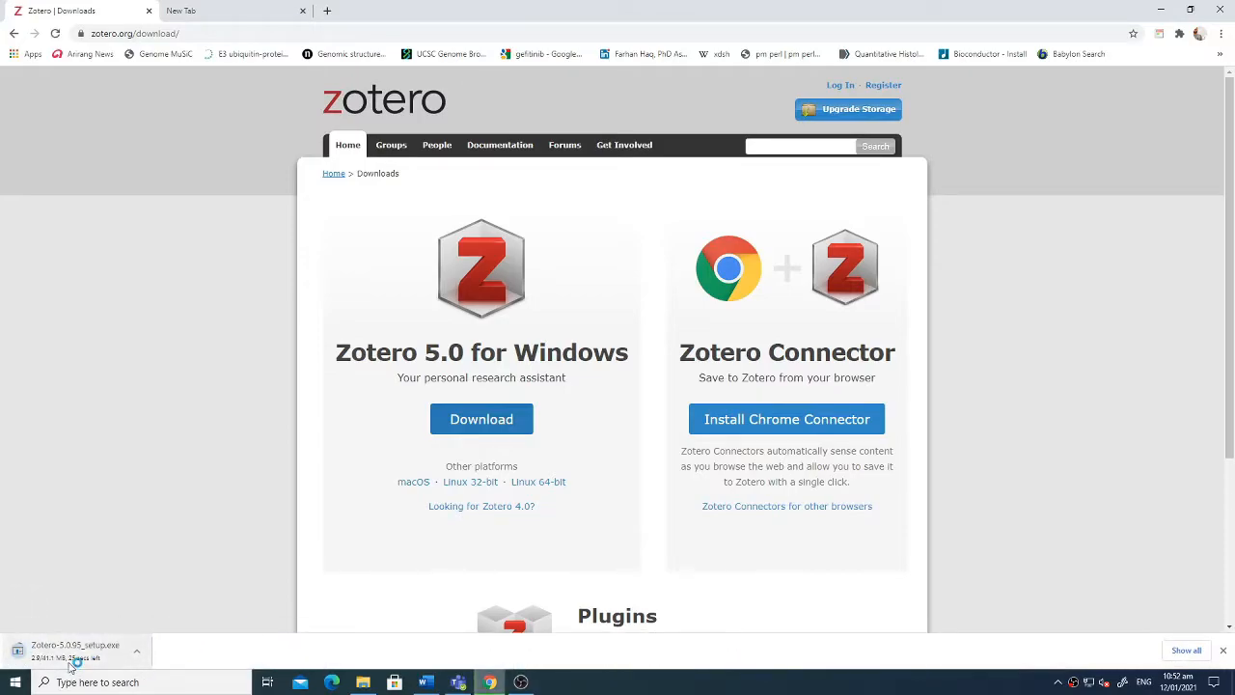
mouse_move(787, 419)
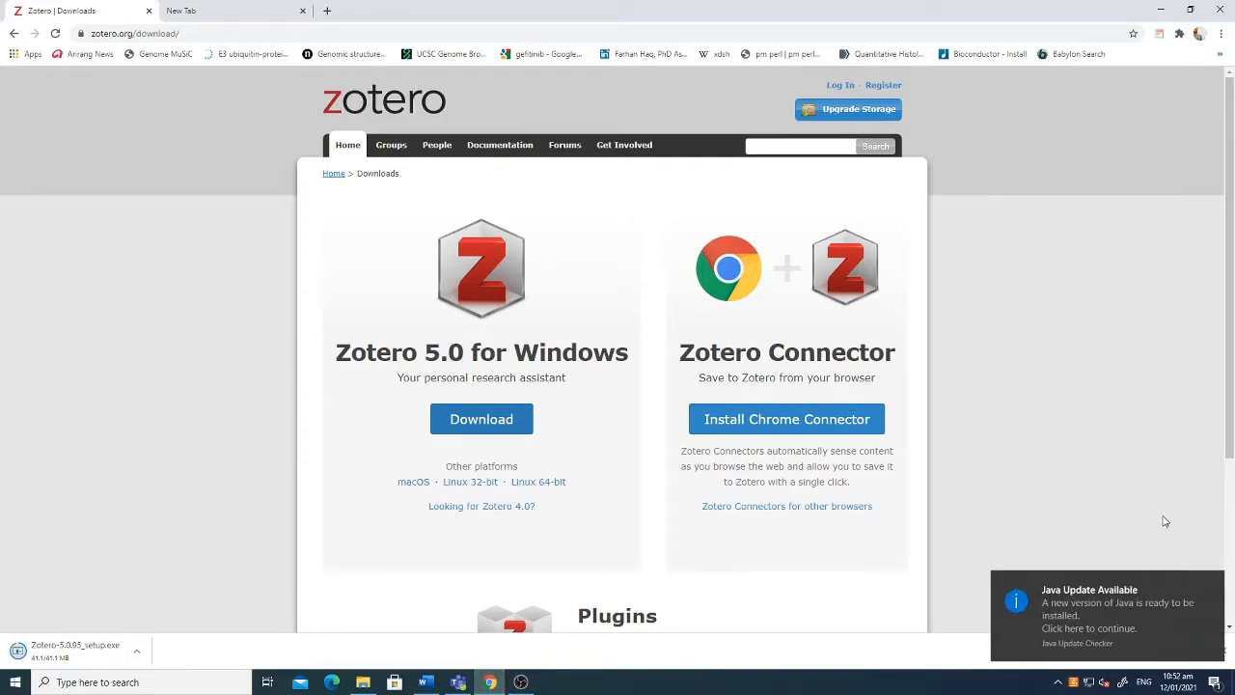
mouse_move(178, 556)
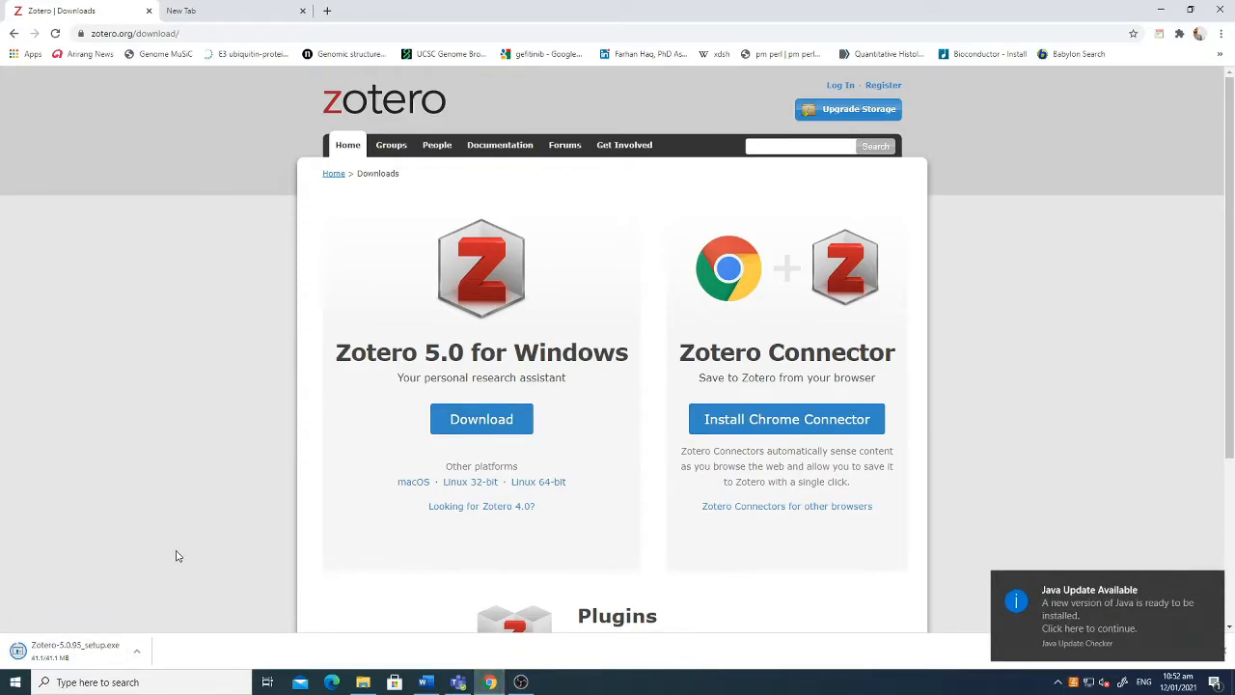
mouse_move(183, 563)
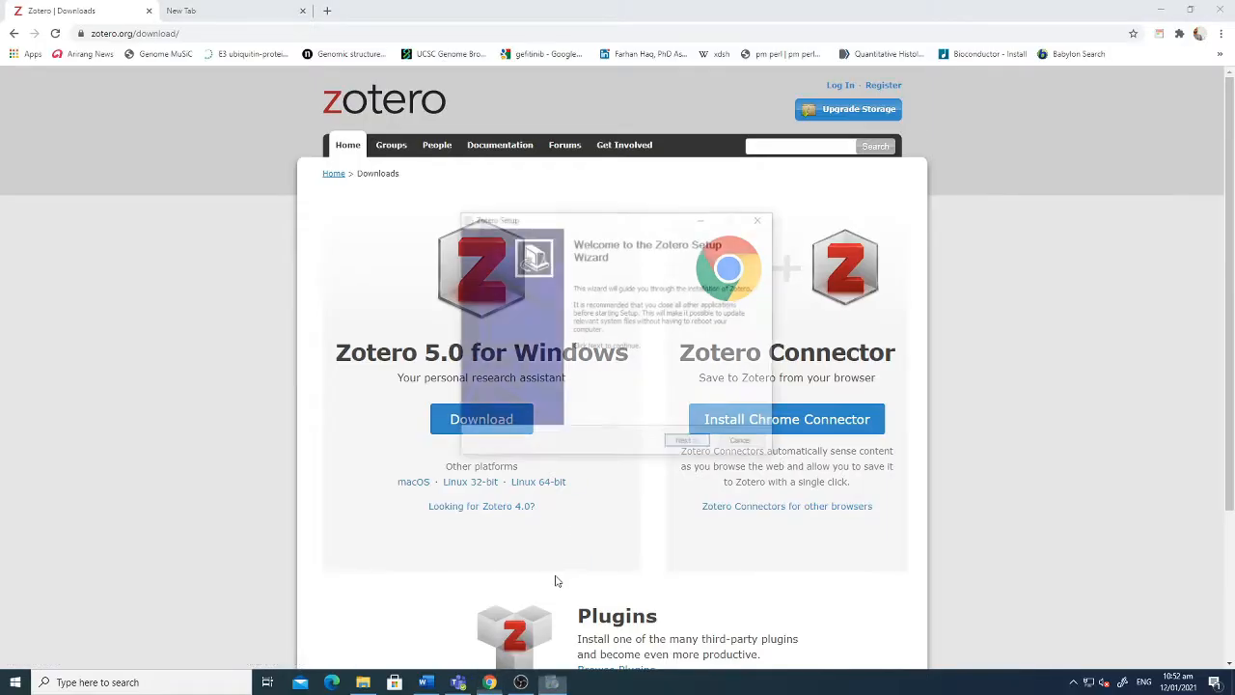
- Install Zotero with the Standard setup type and finish with Launch Zotero checked
left_click(686, 440)
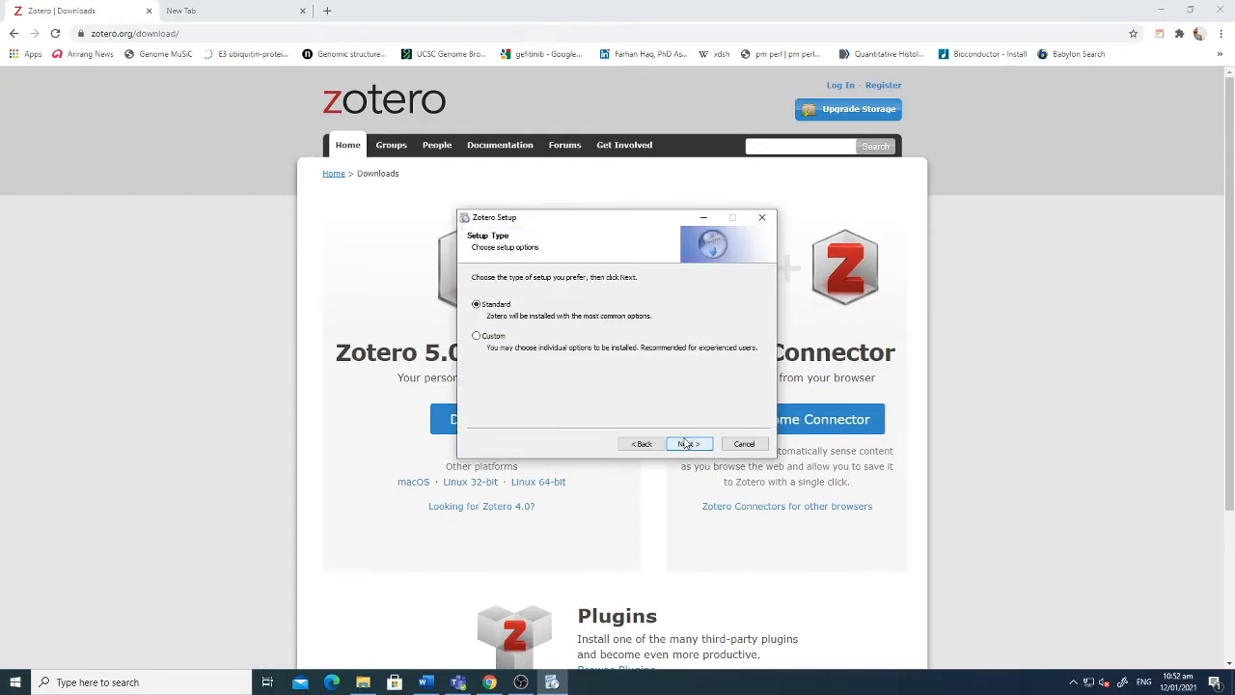
left_click(688, 443)
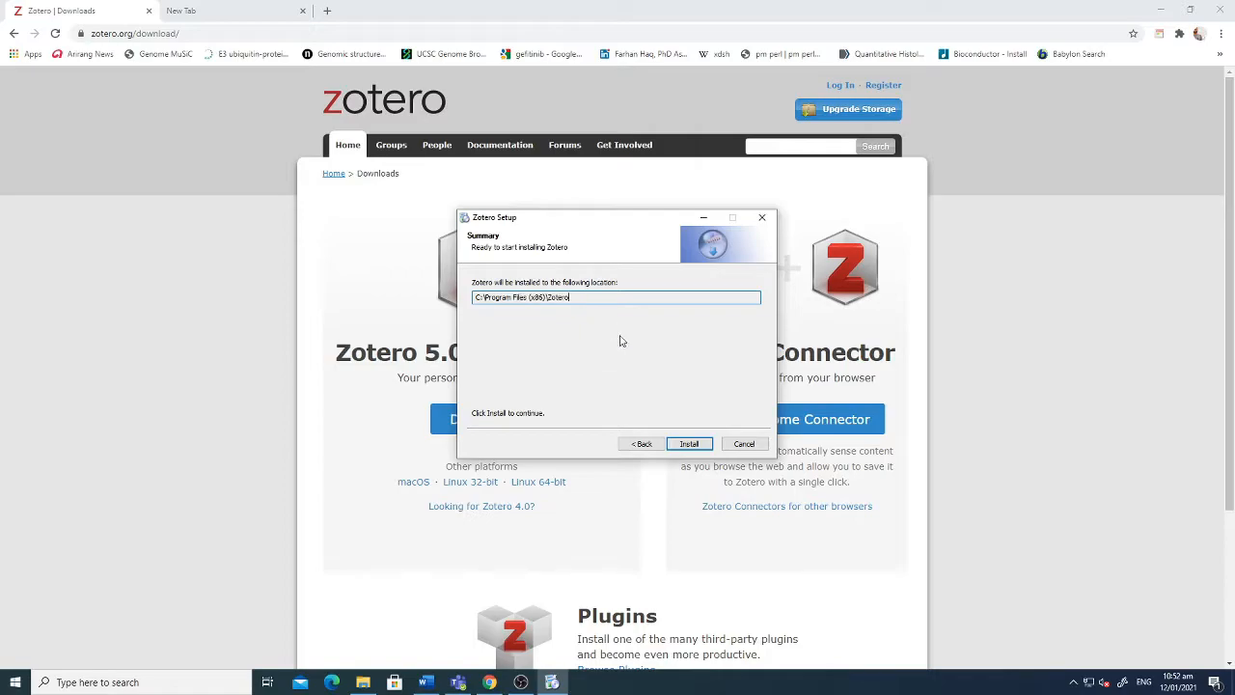
left_click(688, 444)
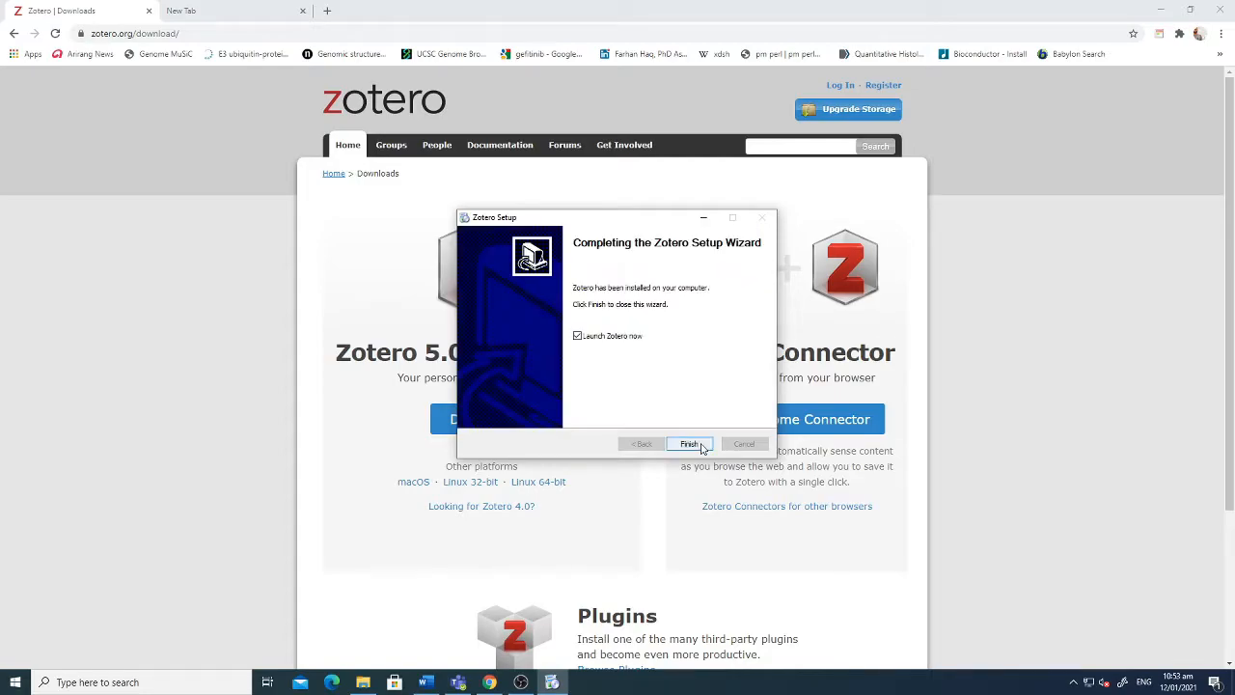
left_click(689, 443)
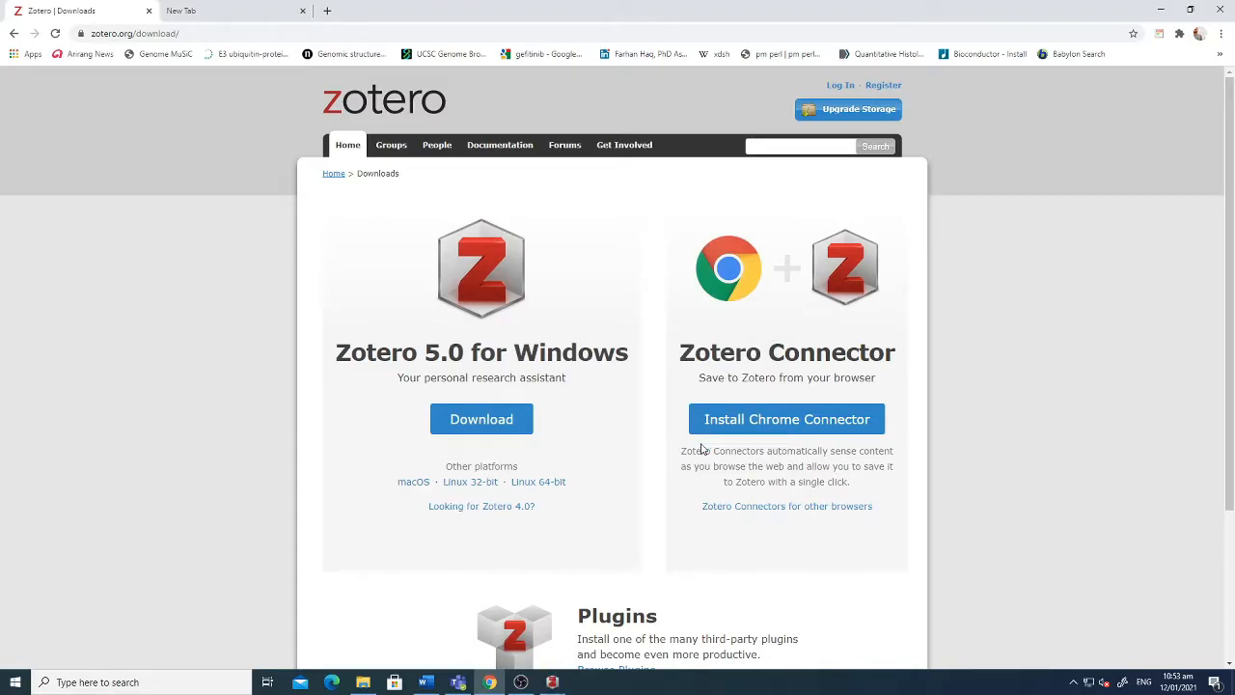
mouse_move(785, 336)
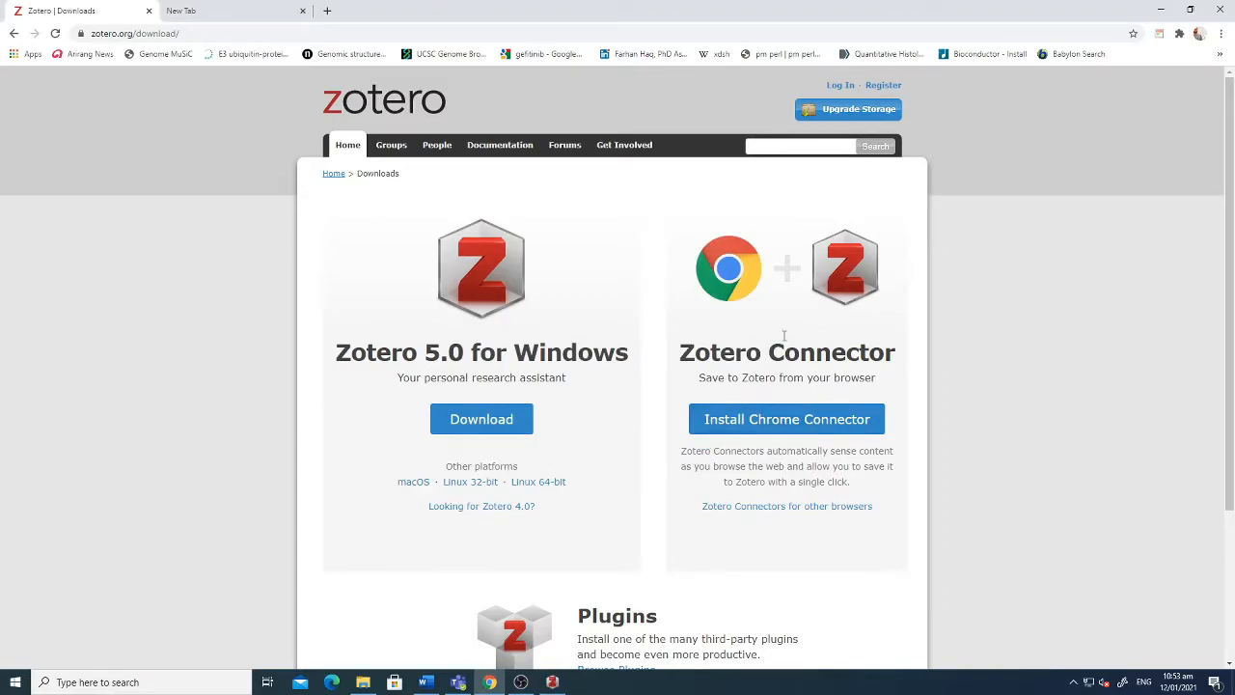
mouse_move(1159, 34)
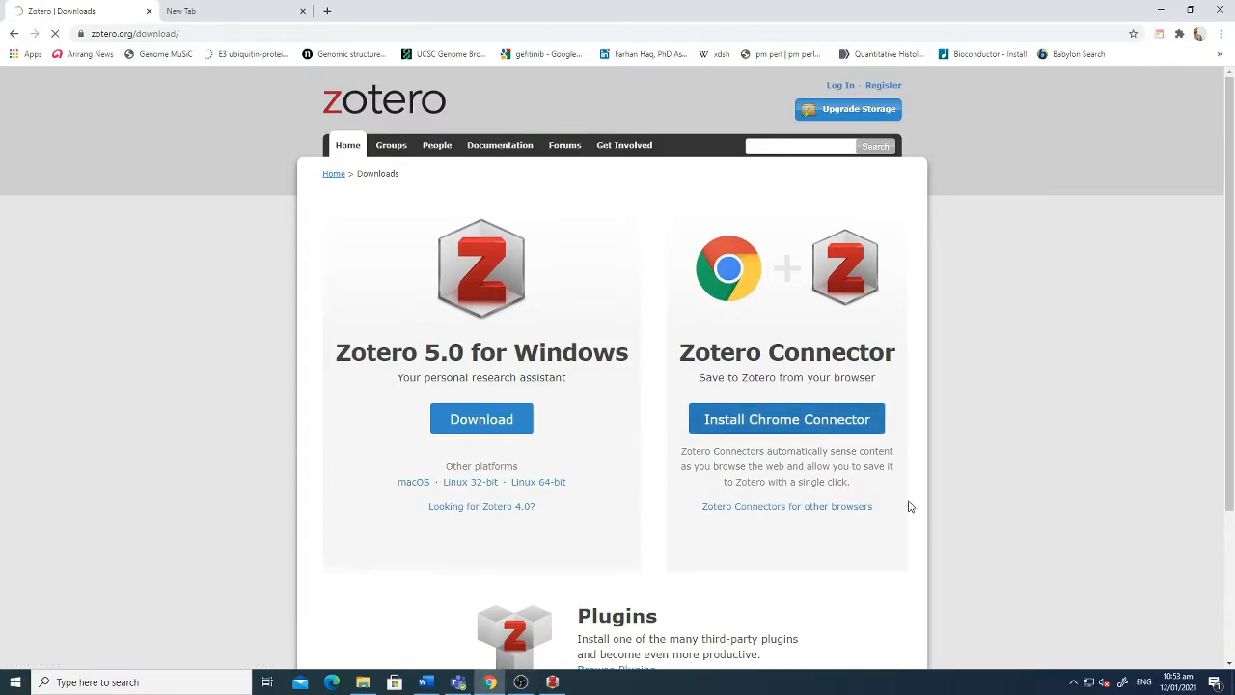
- Add the Zotero Connector extension to Chrome and dismiss the 'has been added' notice
left_click(786, 419)
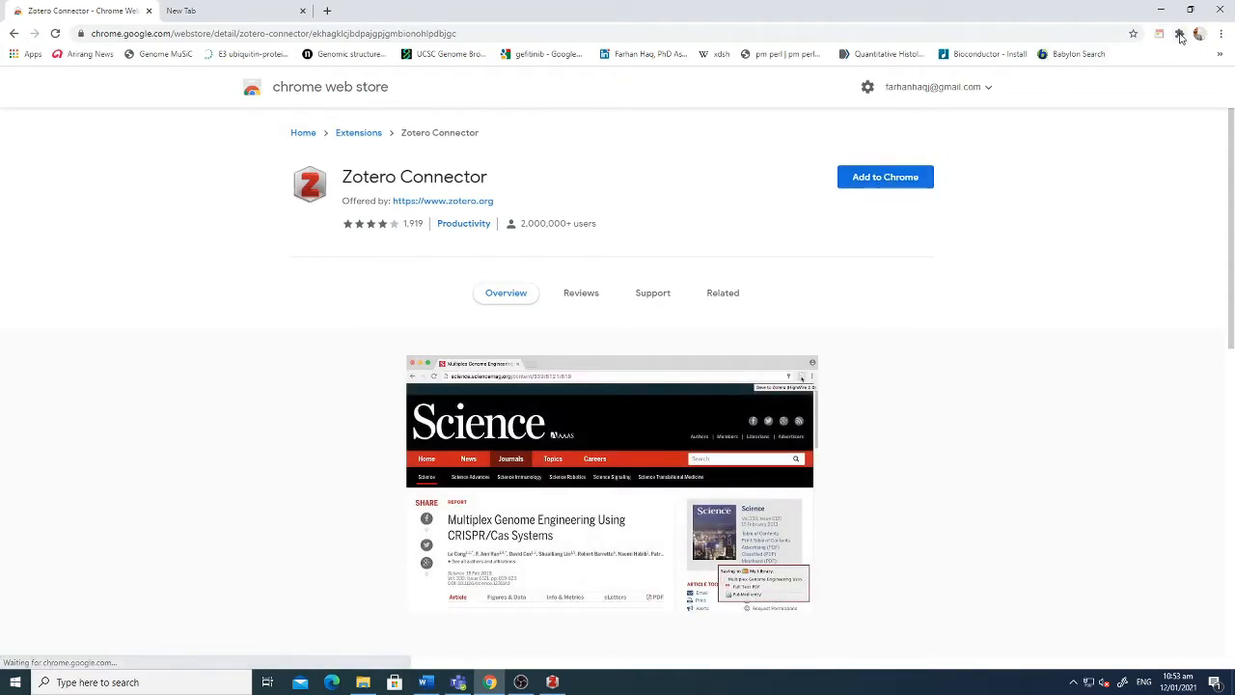
left_click(884, 176)
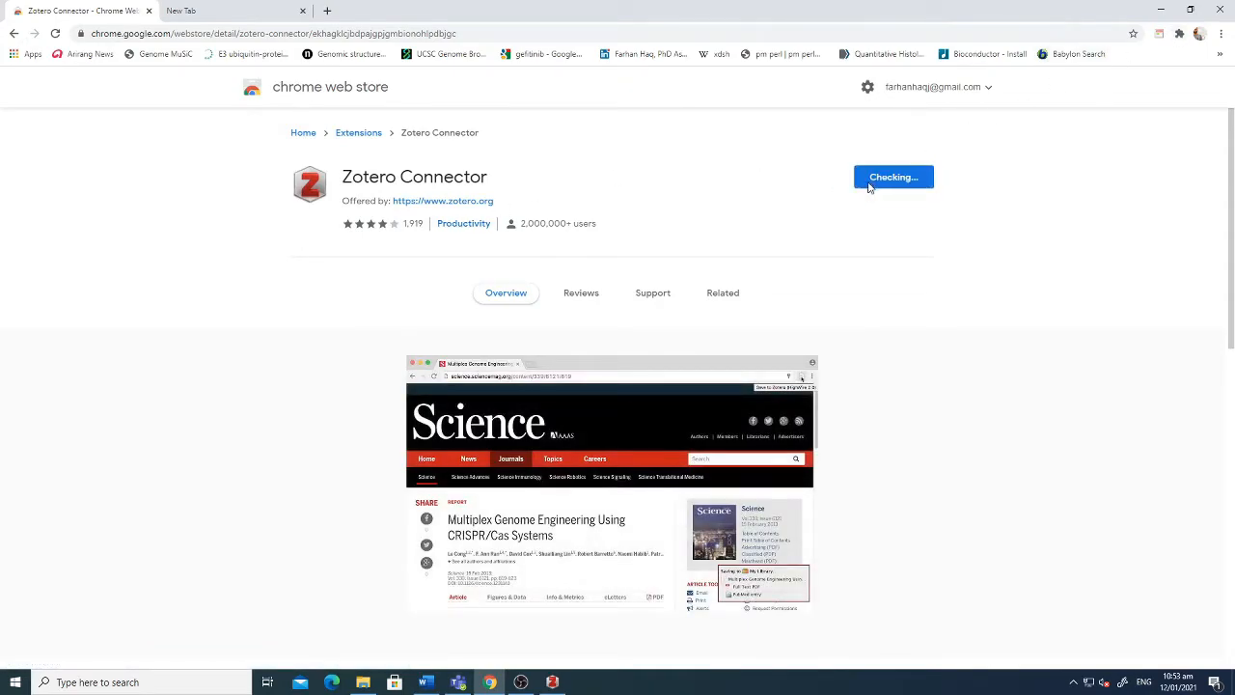
left_click(892, 177)
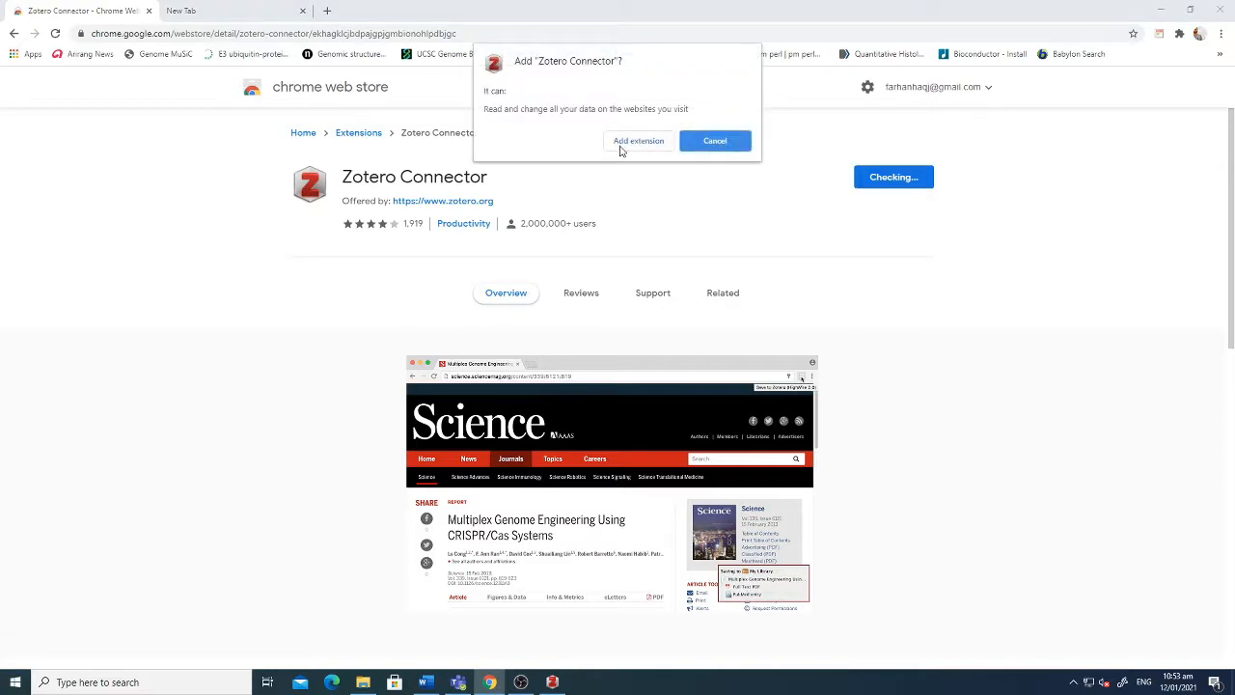
left_click(638, 141)
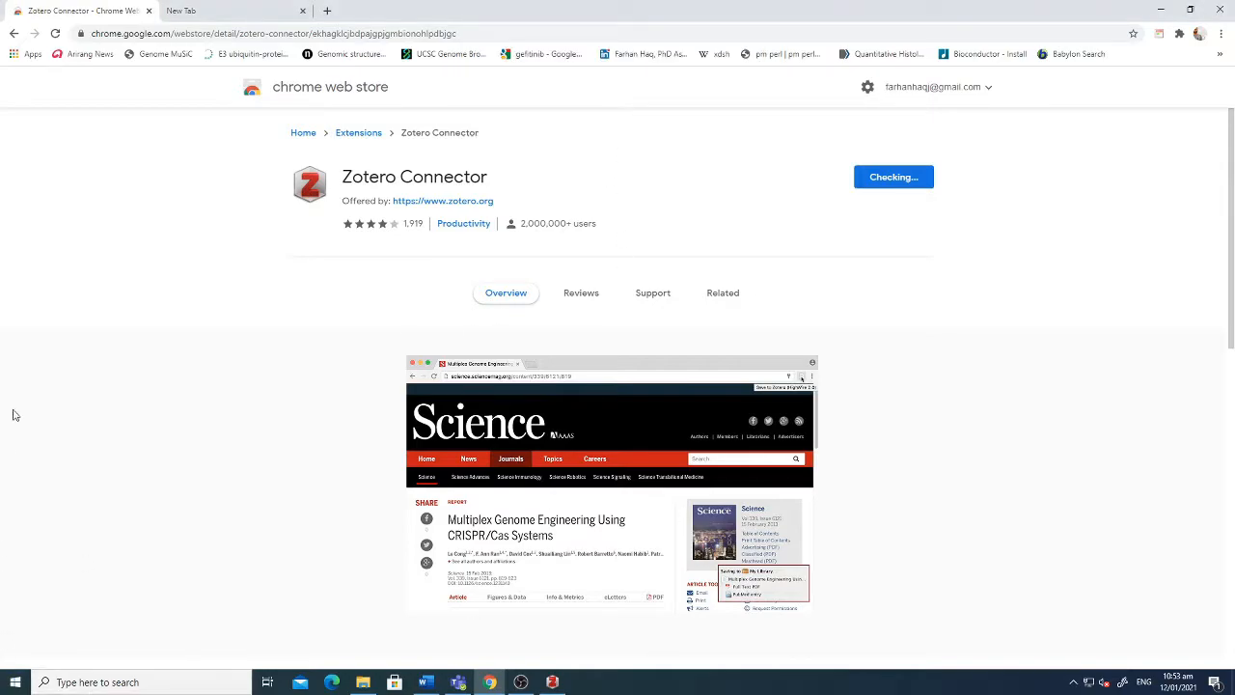
mouse_move(1066, 183)
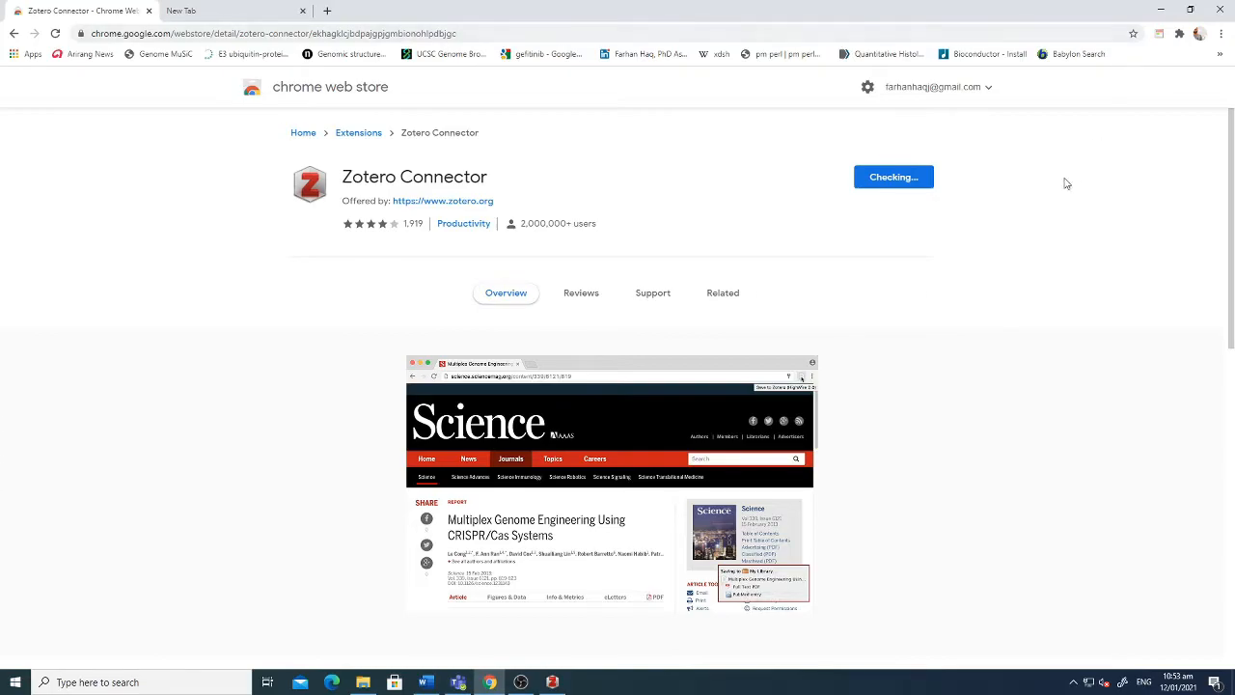
left_click(891, 177)
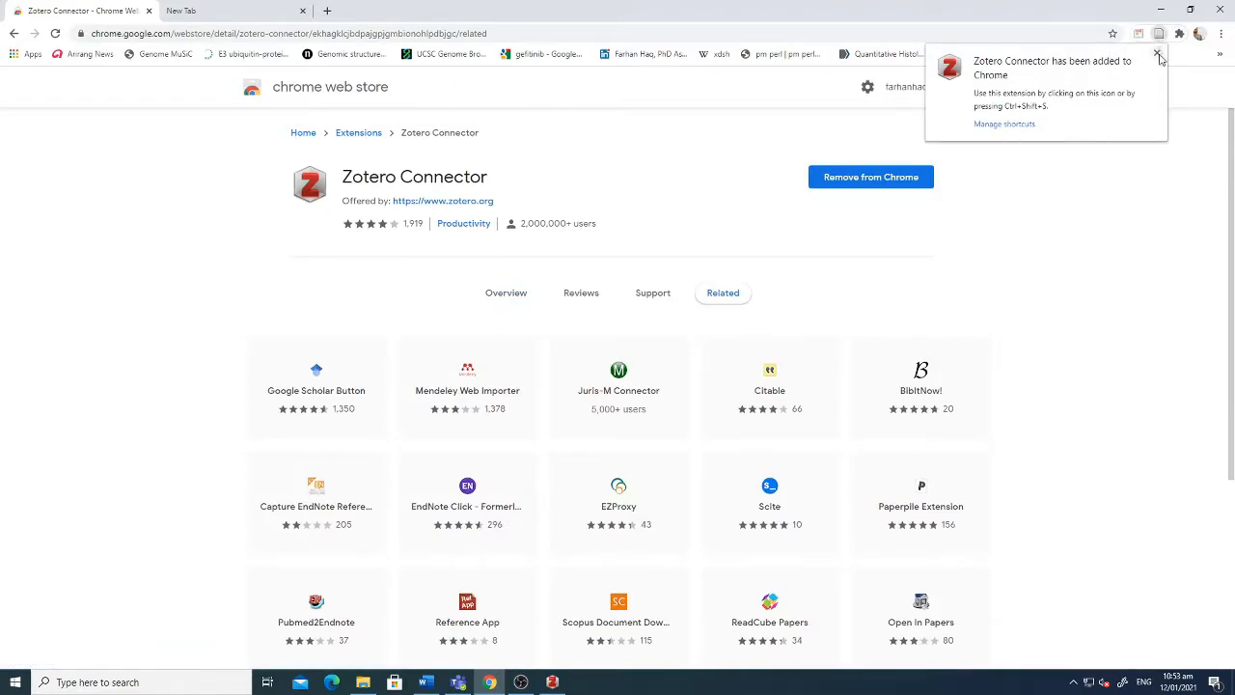
left_click(1157, 52)
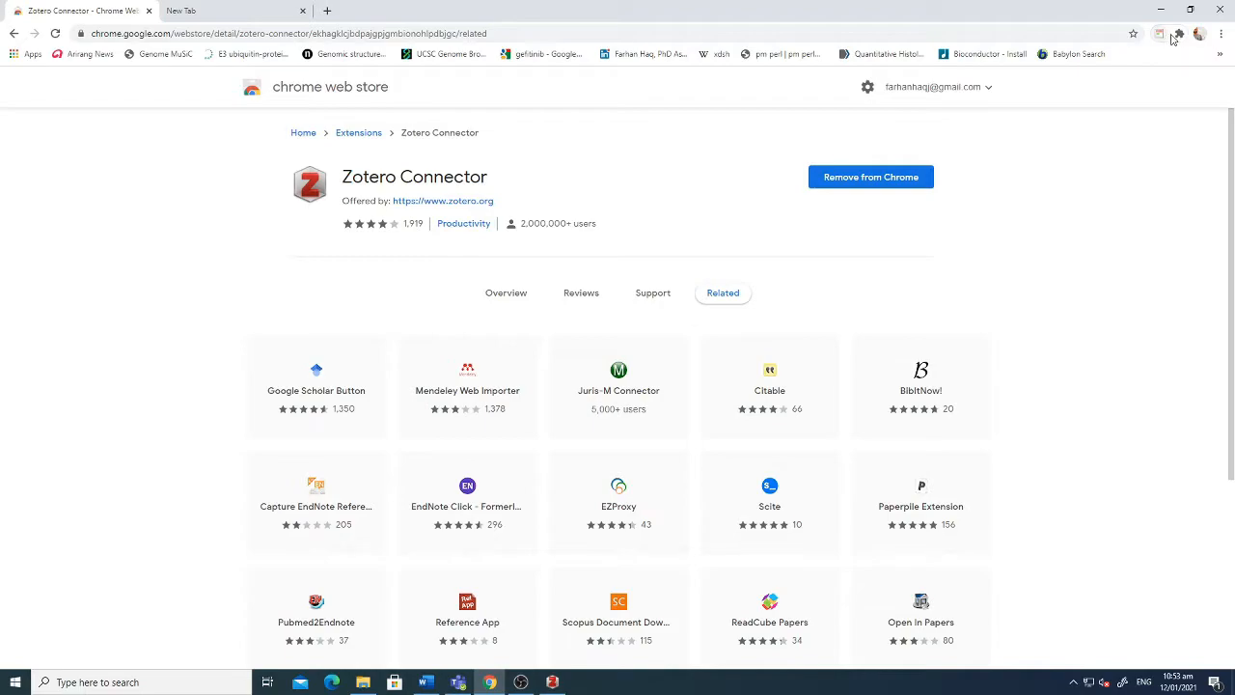
left_click(1179, 33)
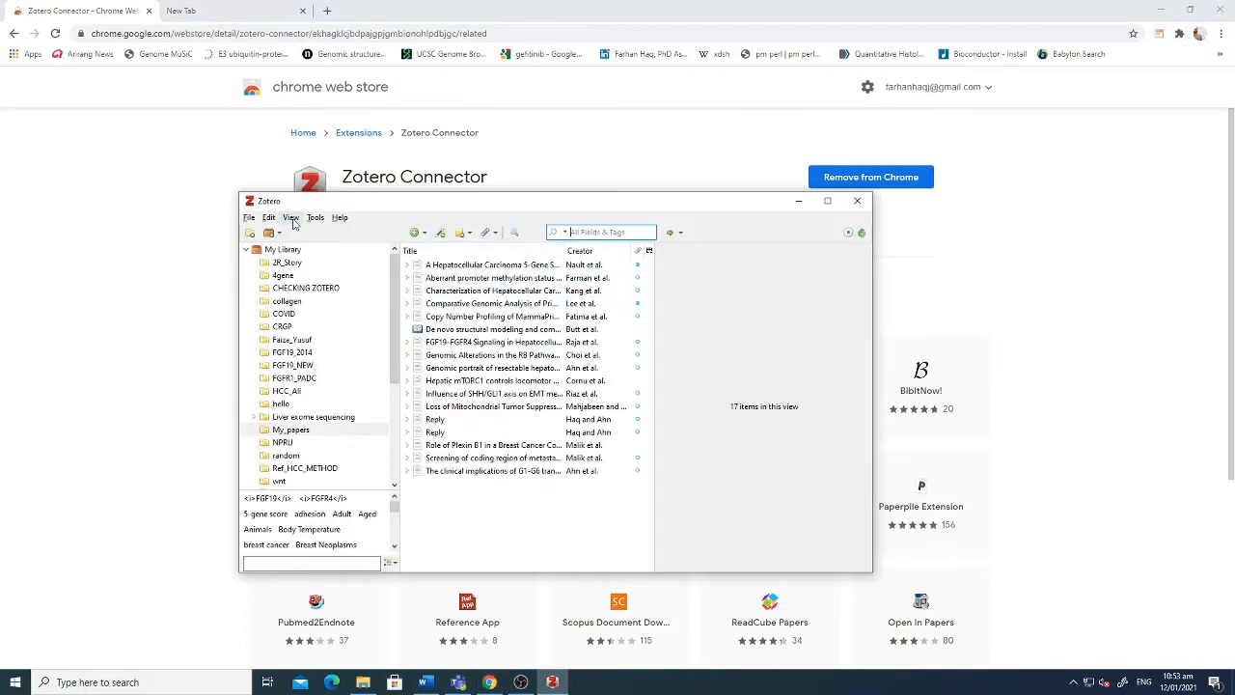
- Open Zotero Preferences and show the Sync settings with the linked account and automatic syncing
left_click(827, 201)
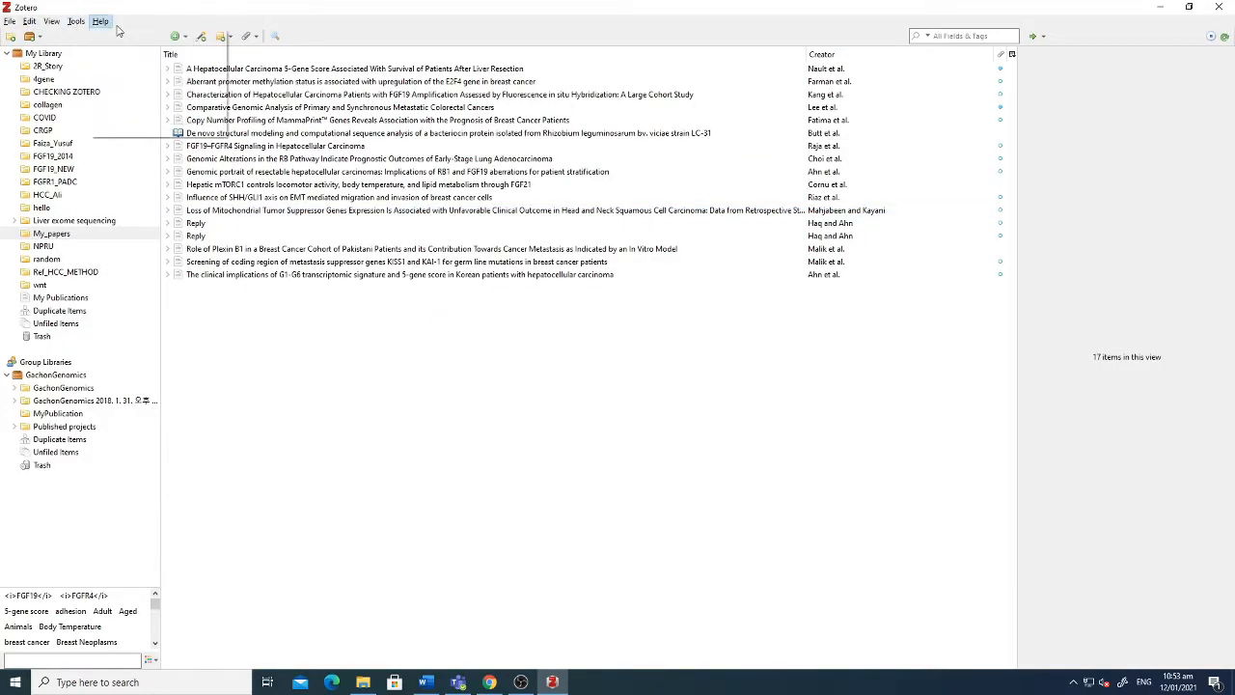
left_click(100, 20)
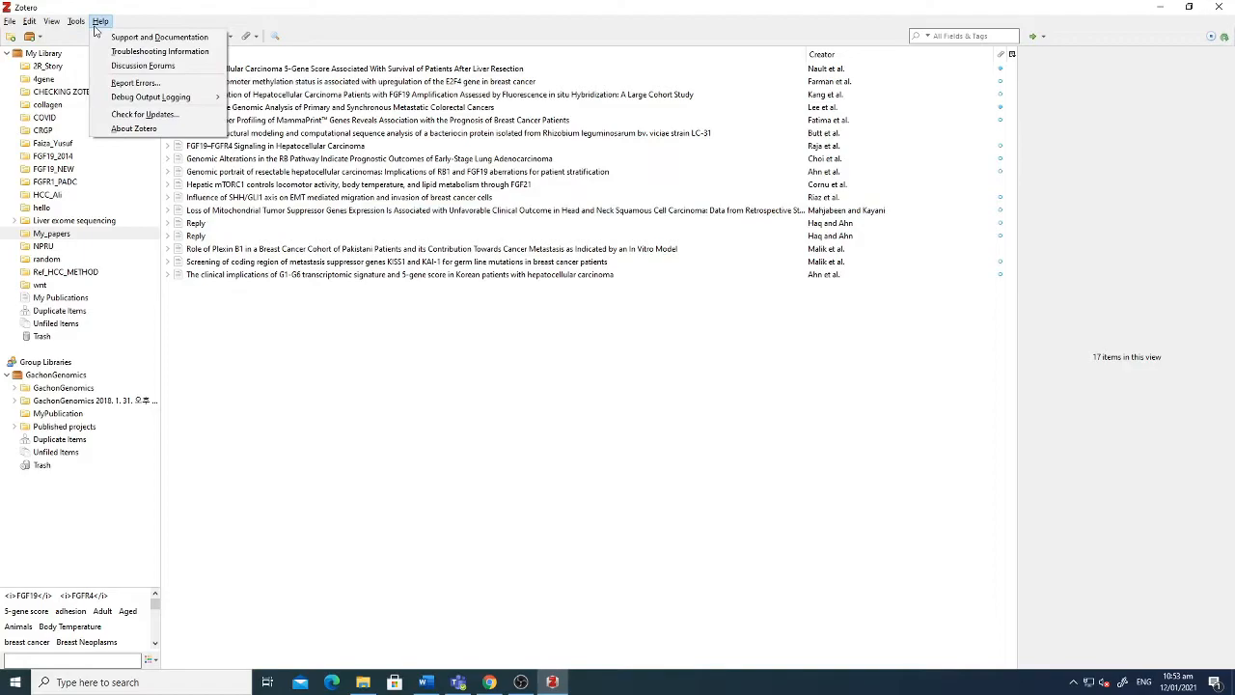
left_click(75, 21)
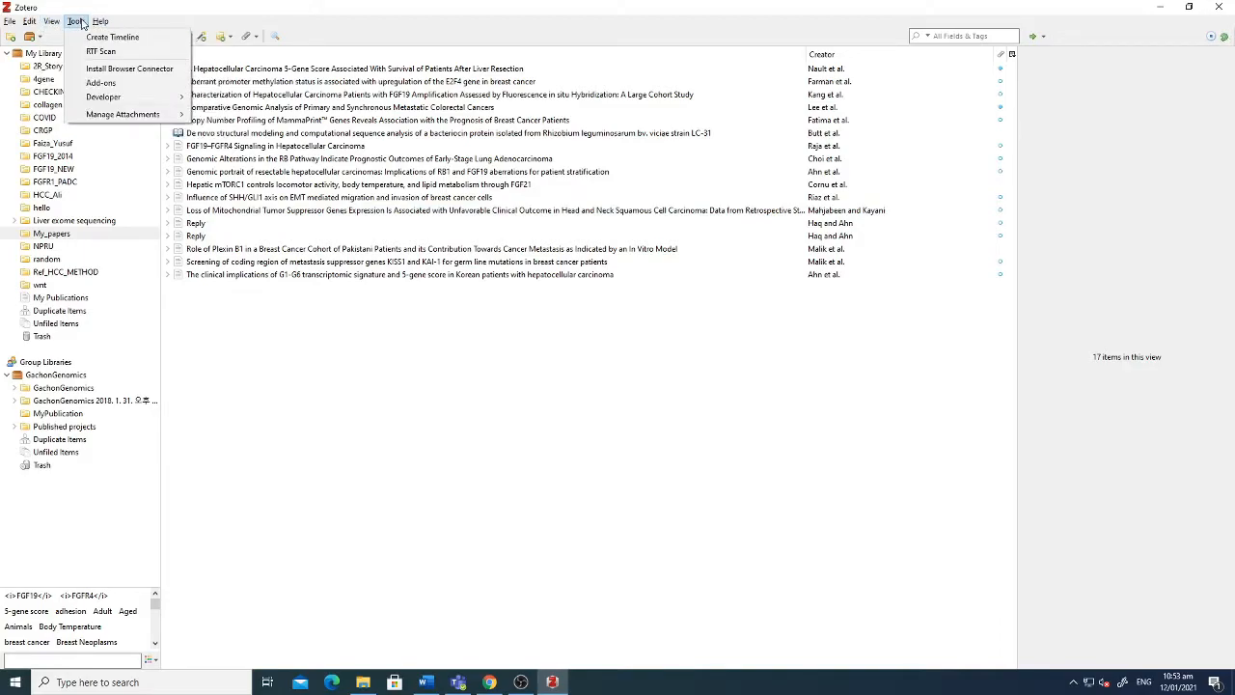
left_click(52, 20)
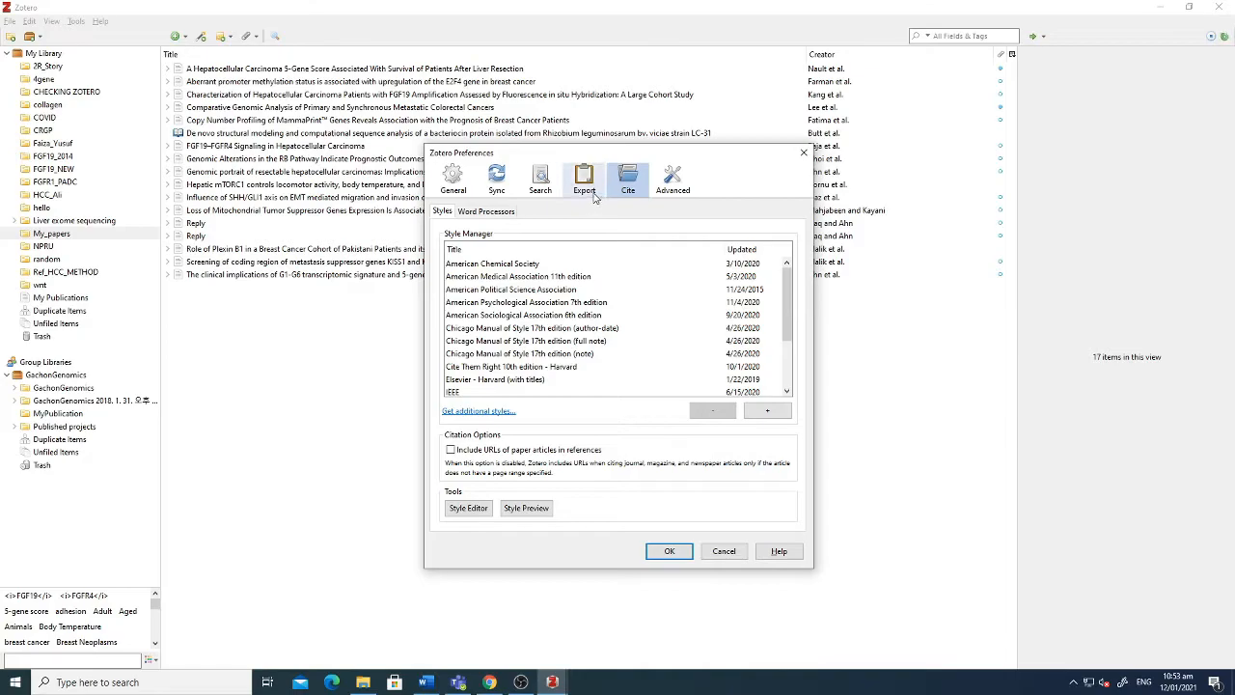
mouse_move(628, 179)
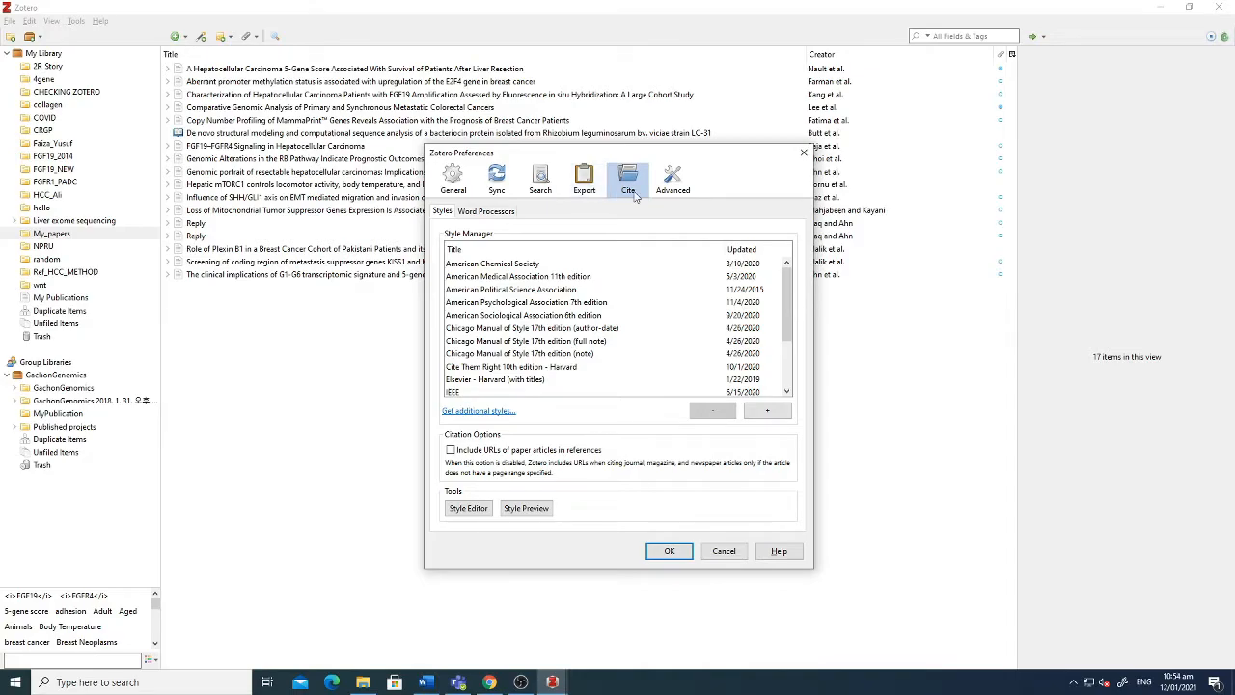
left_click(496, 177)
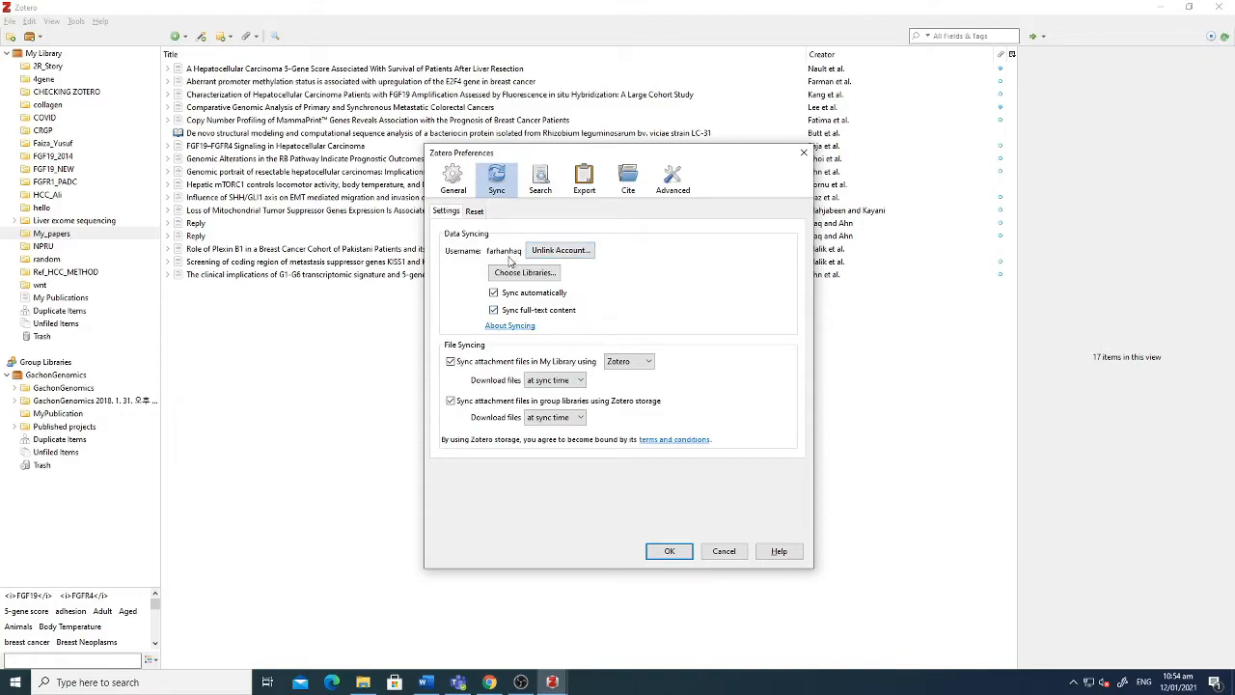
mouse_move(559, 250)
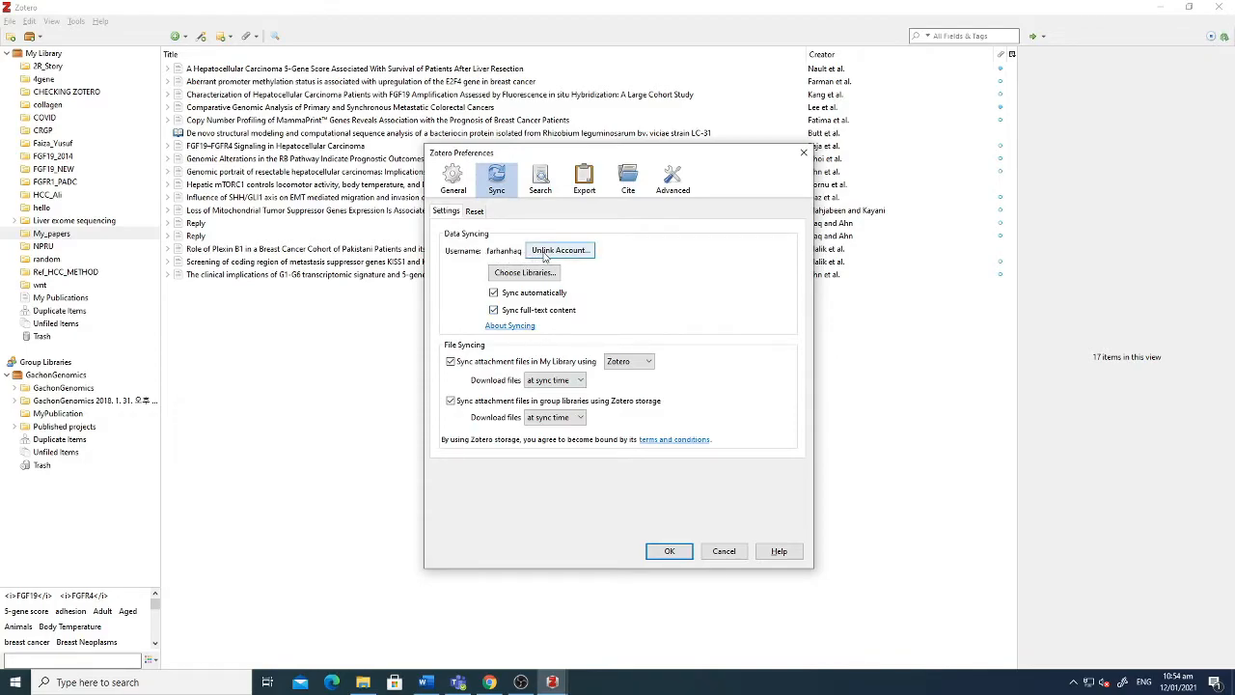
mouse_move(507, 257)
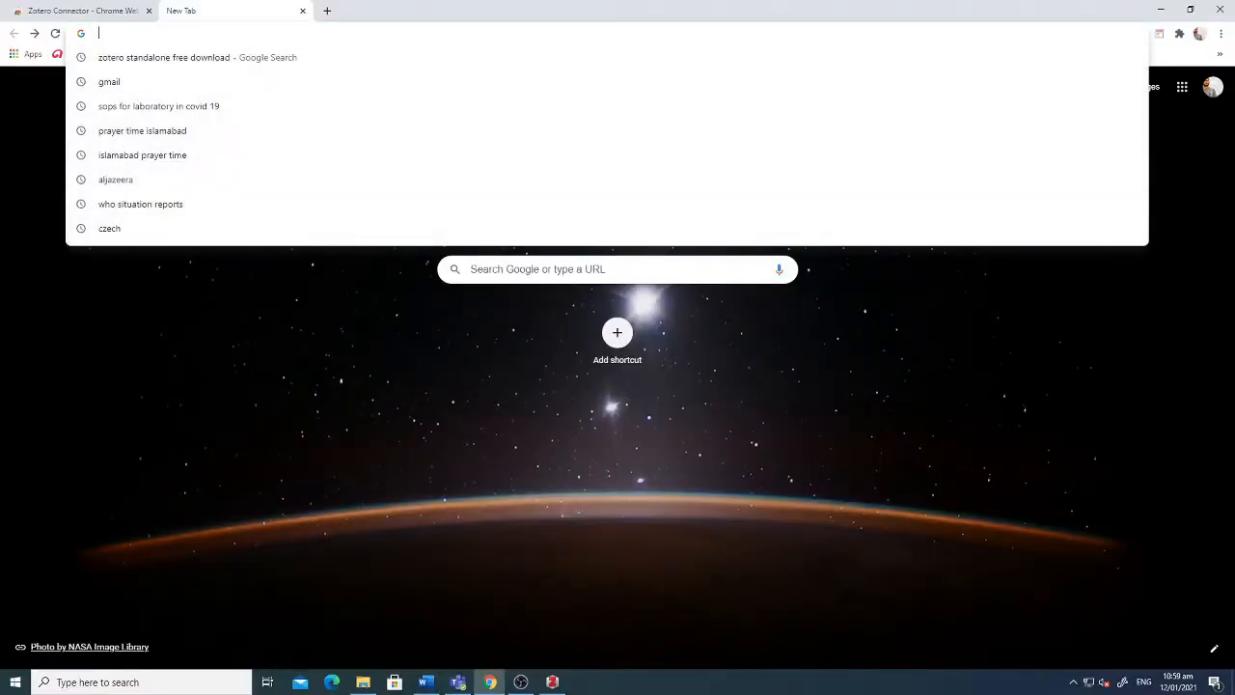
- Search 'zotero sign in' and open the empty Zotero.org registration form
type("zotero sign in")
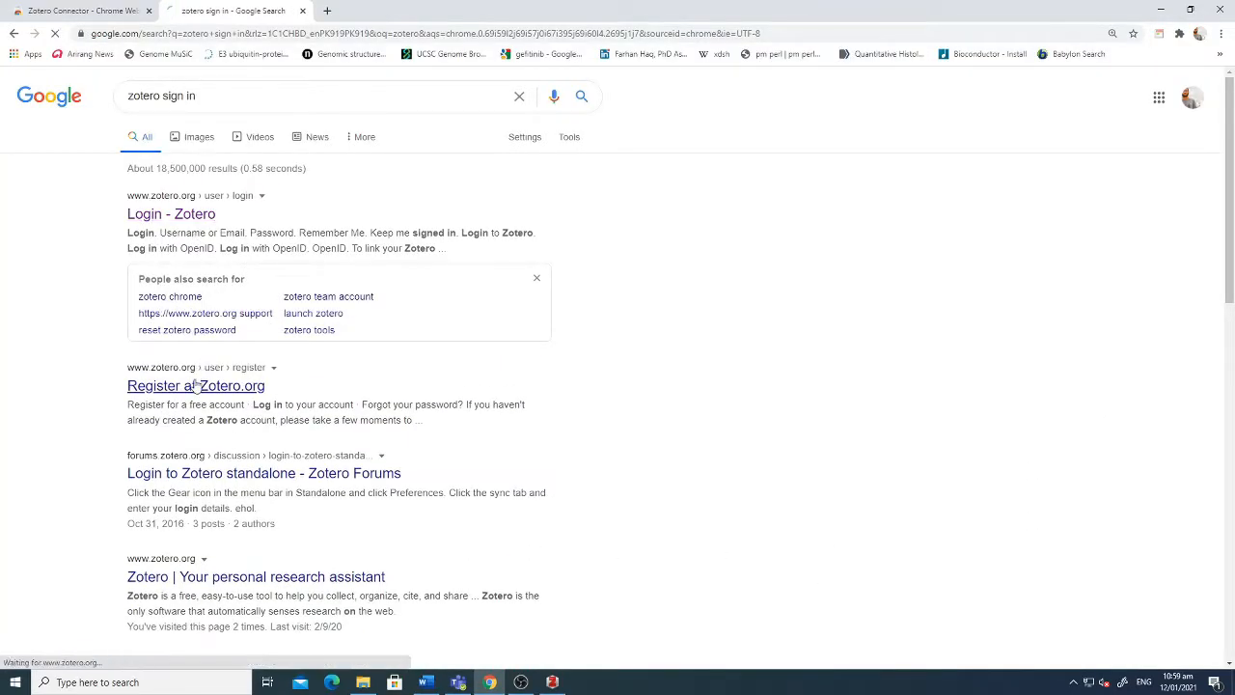
left_click(196, 385)
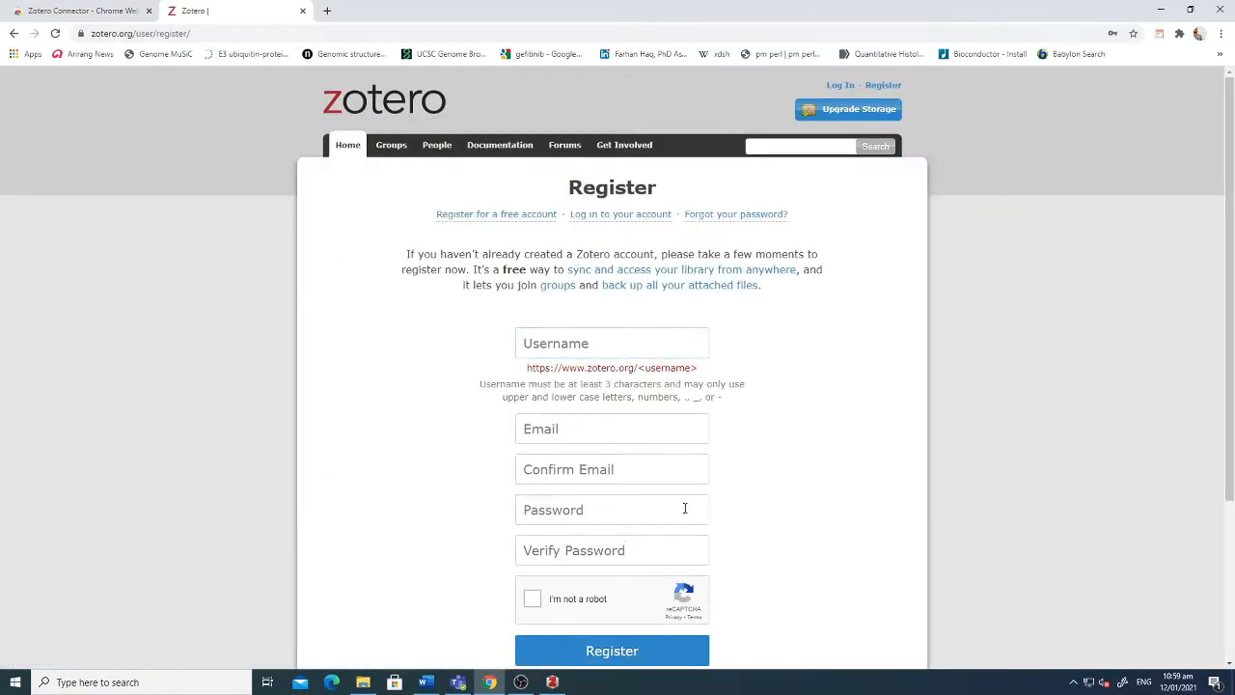
scroll("down", 3)
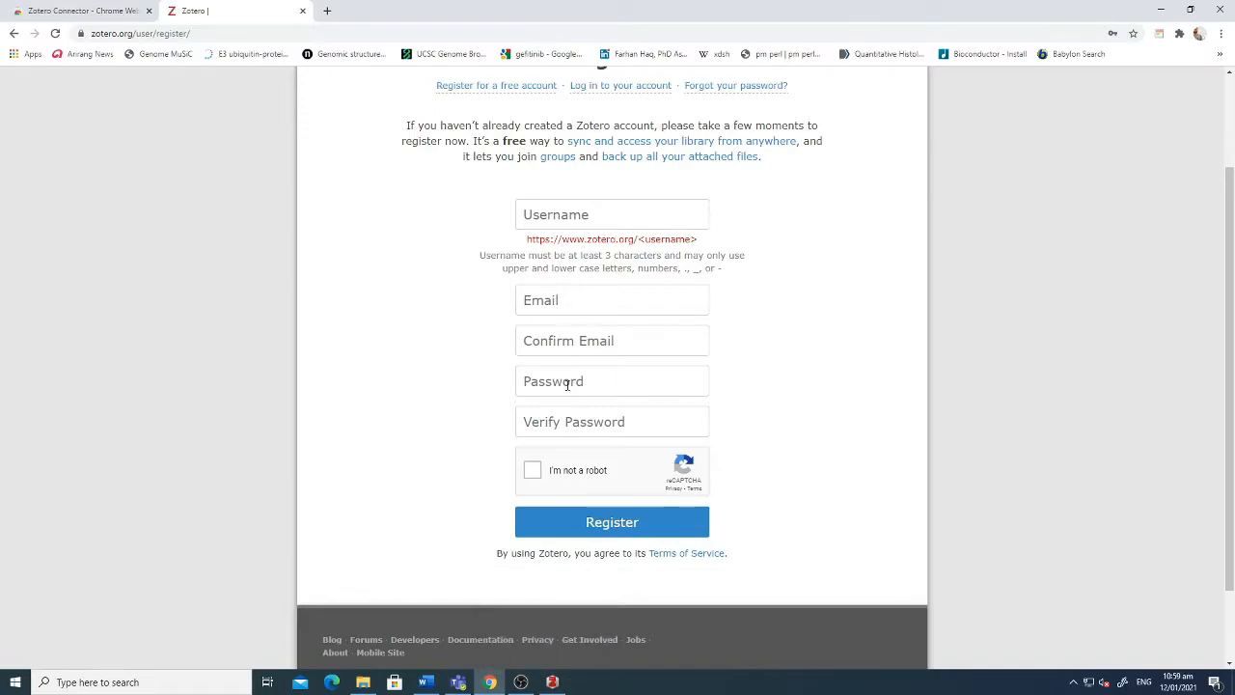
left_click(552, 682)
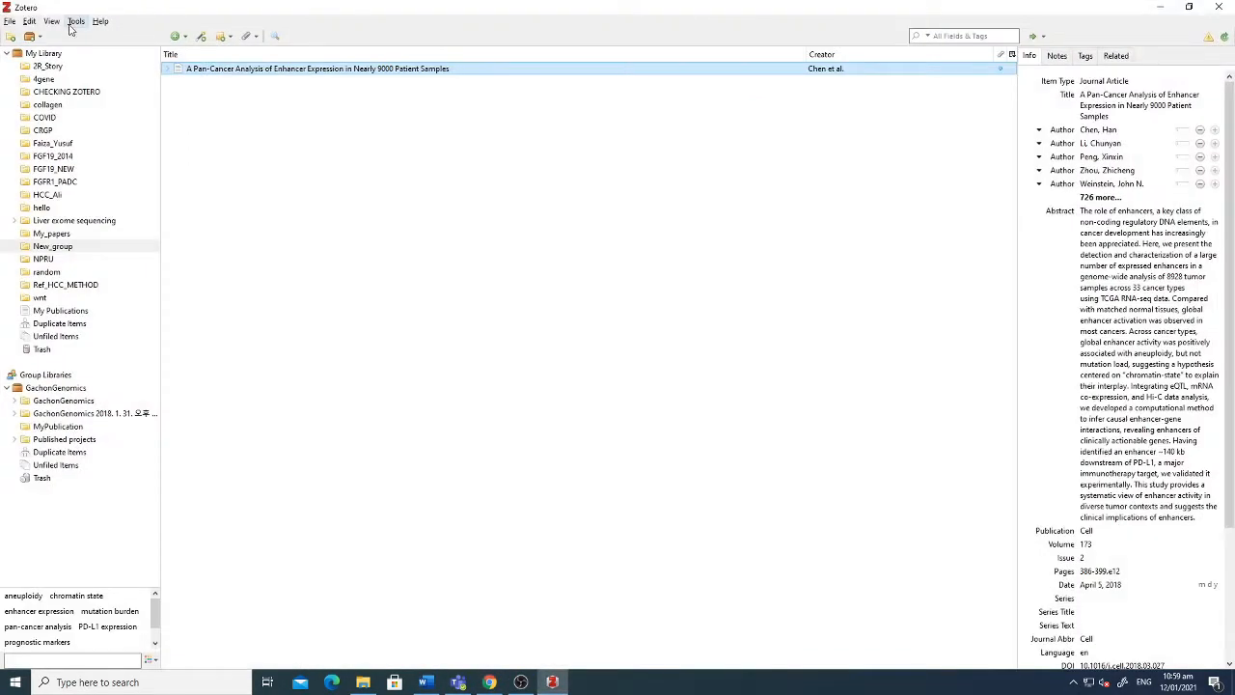
- Open Zotero Preferences from the Edit menu
left_click(30, 20)
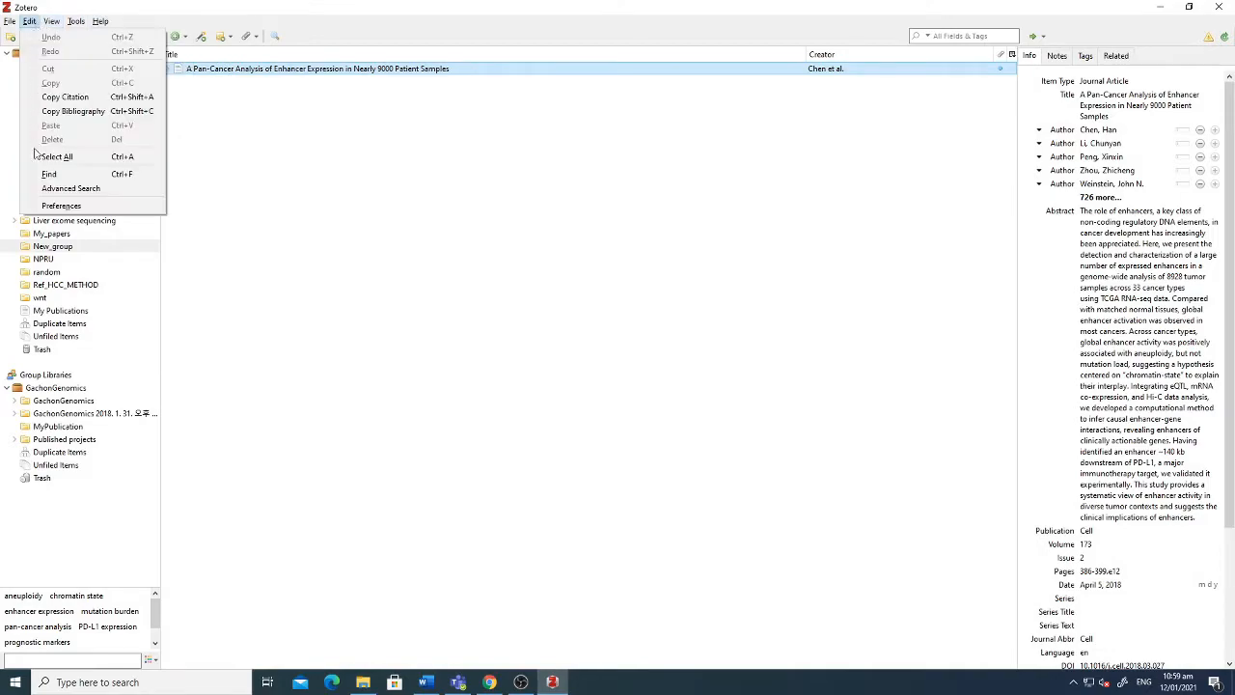
left_click(61, 206)
type("word")
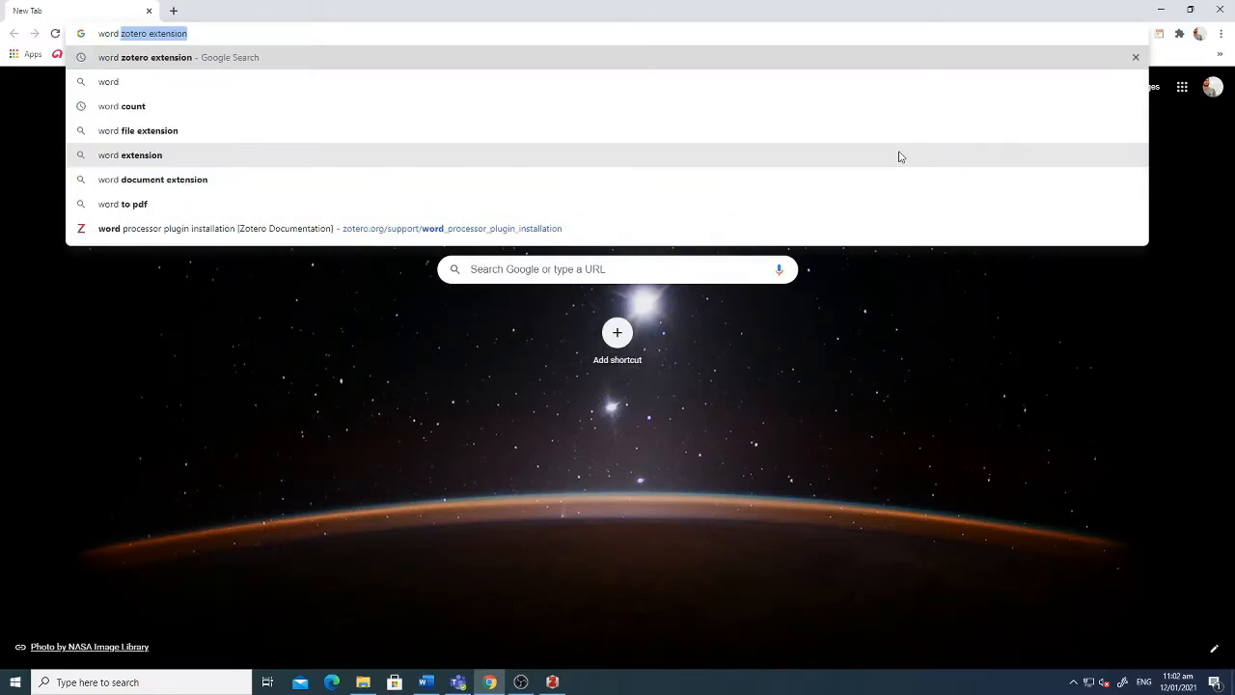
- Search 'word zotero extension' and open the Word processor plugin installation guide
key("Return")
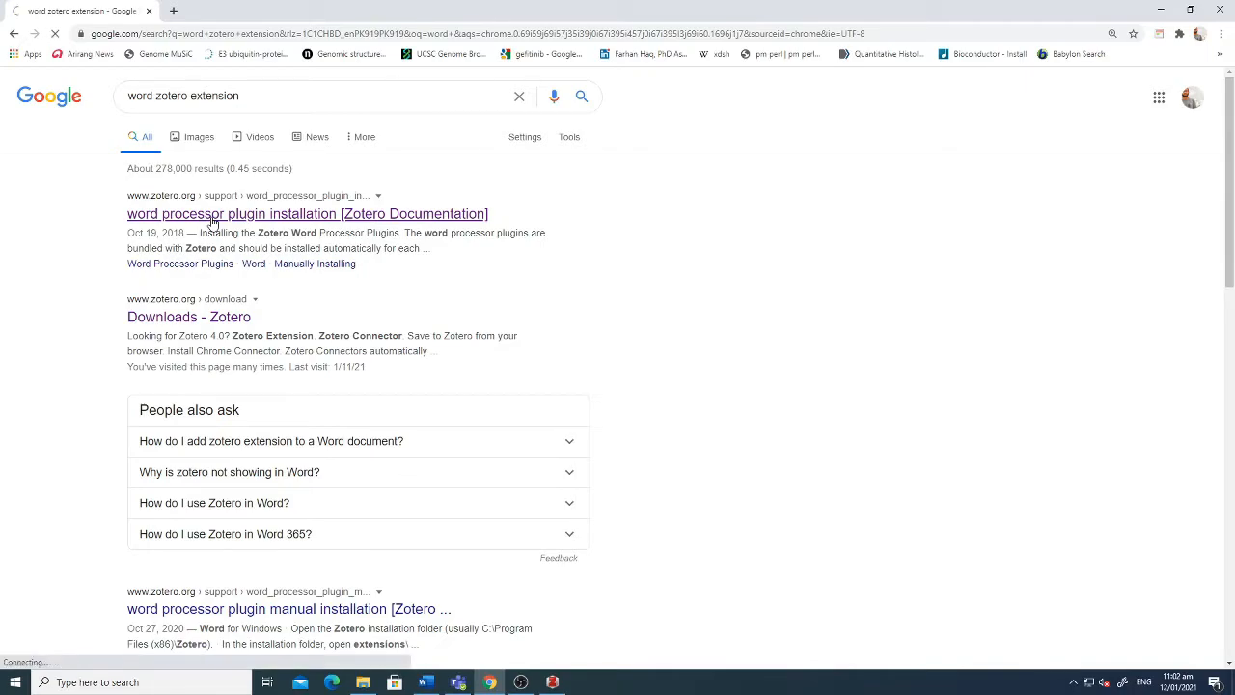
left_click(307, 214)
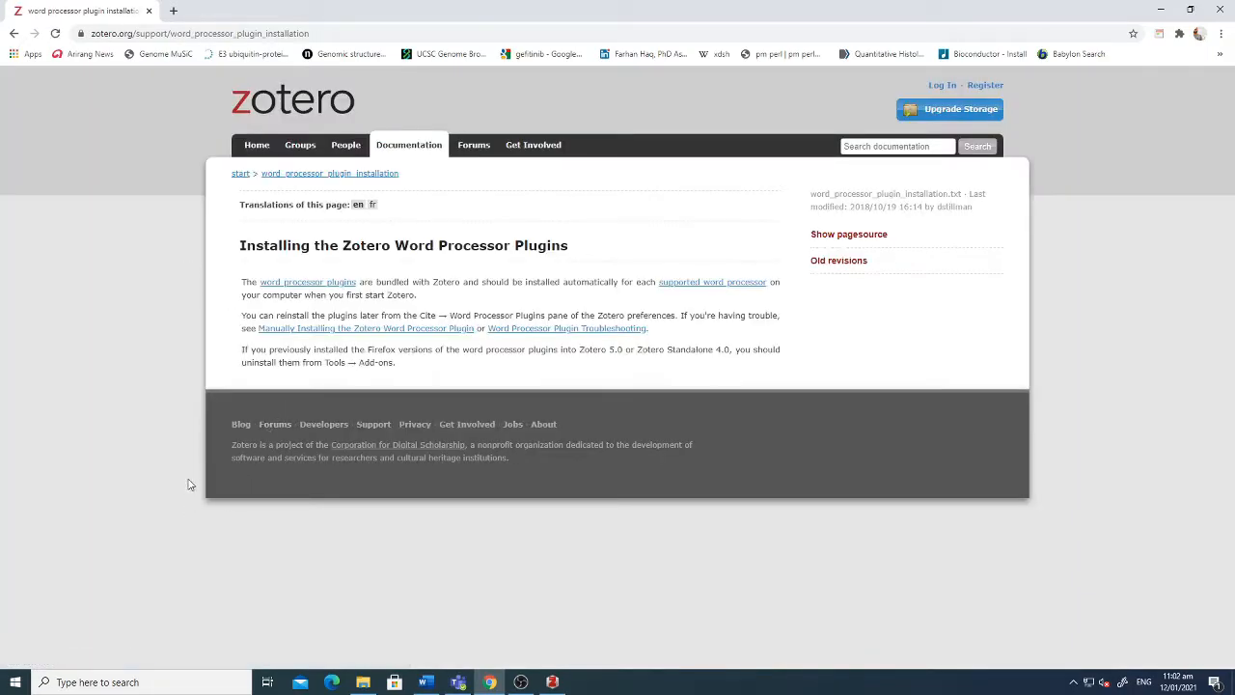
mouse_move(135, 353)
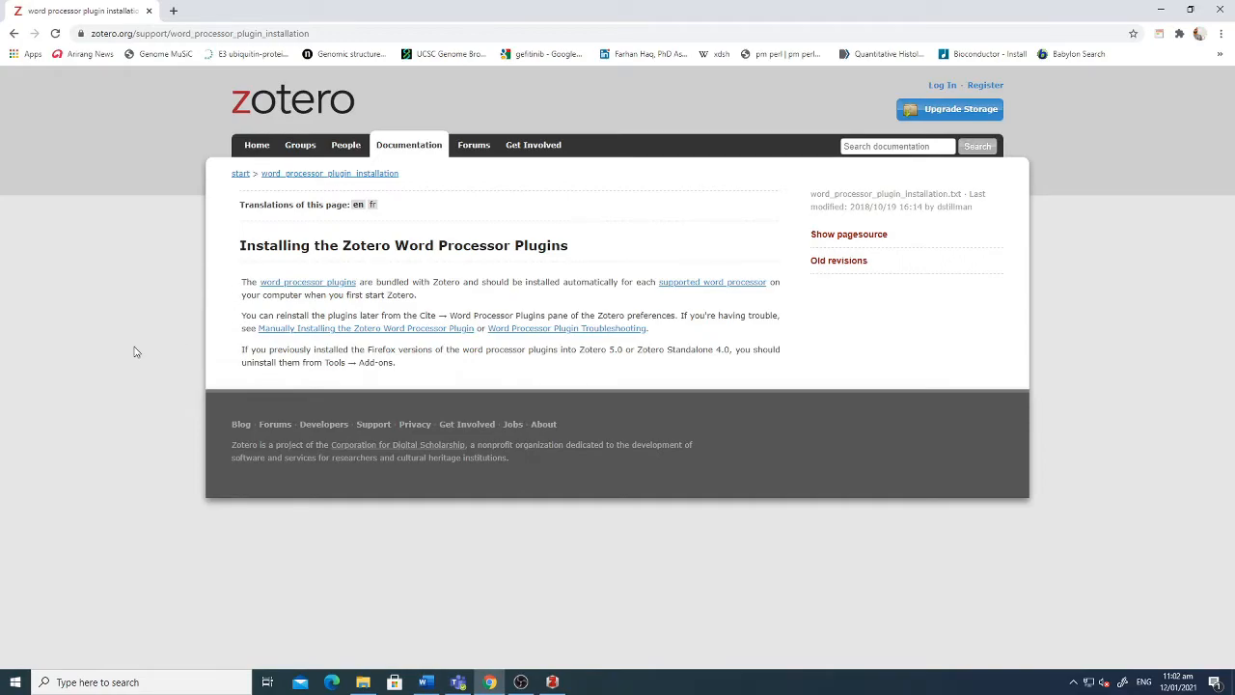
mouse_move(243, 287)
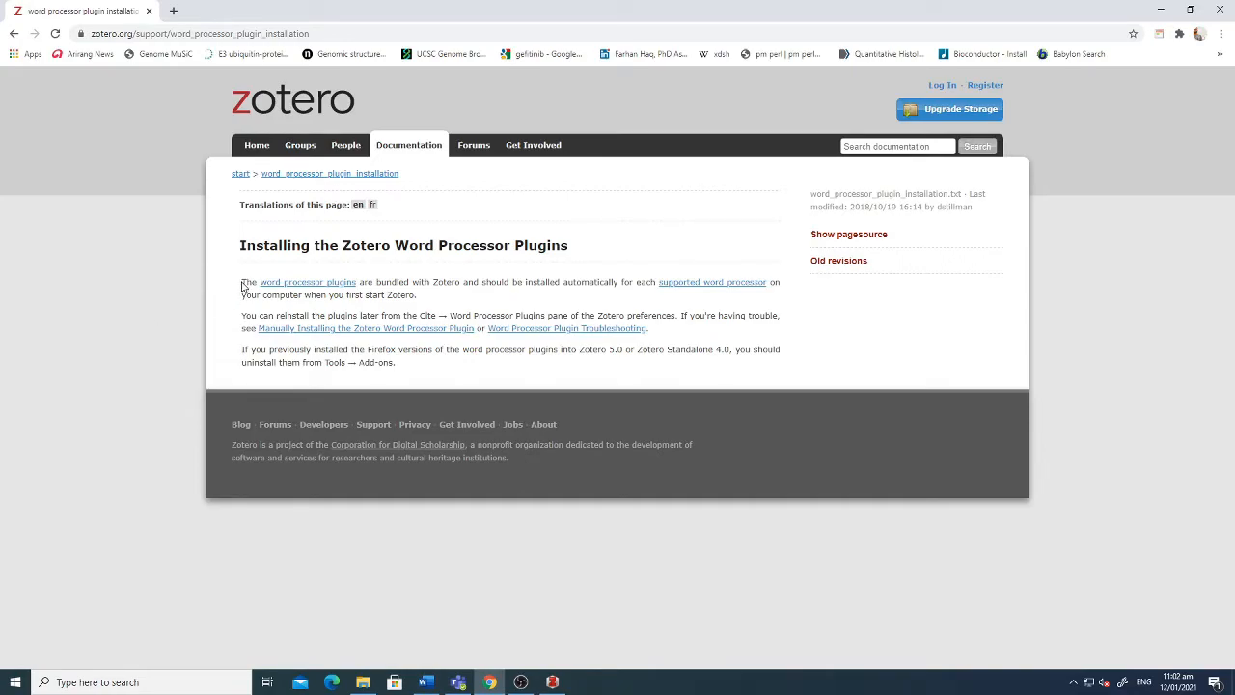
left_click_drag(242, 281, 416, 294)
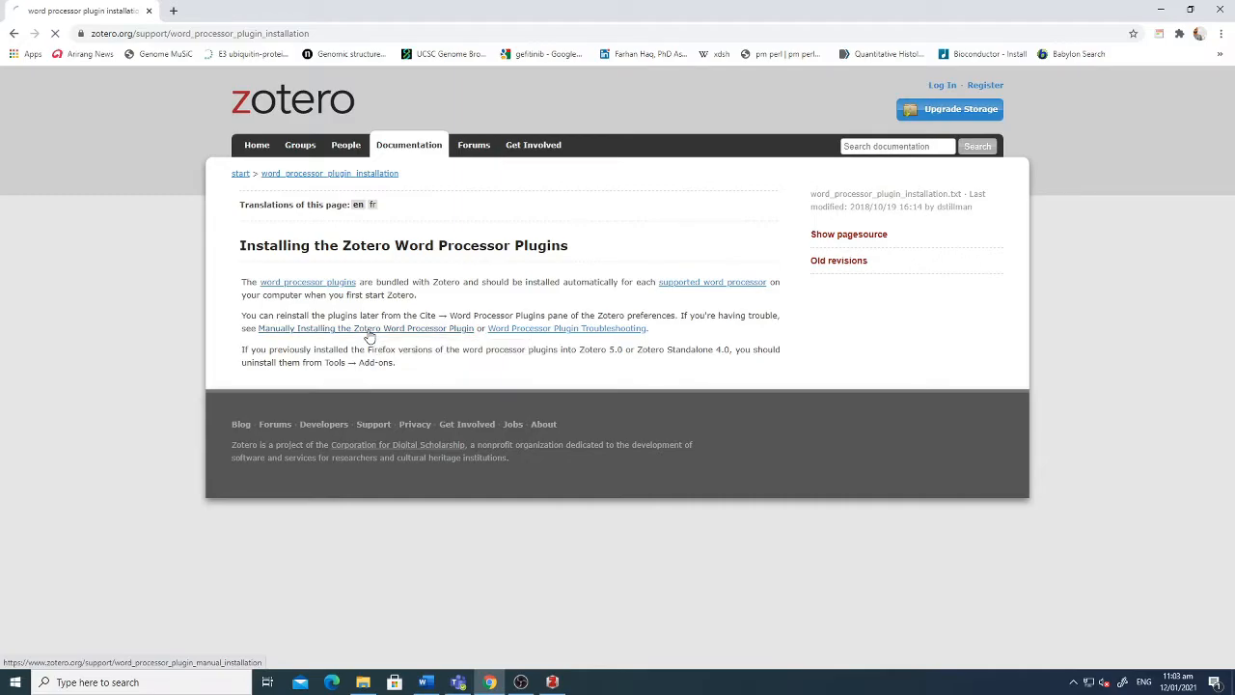
- Open the manual Word plugin installation instructions at the Word for Windows steps
left_click(364, 328)
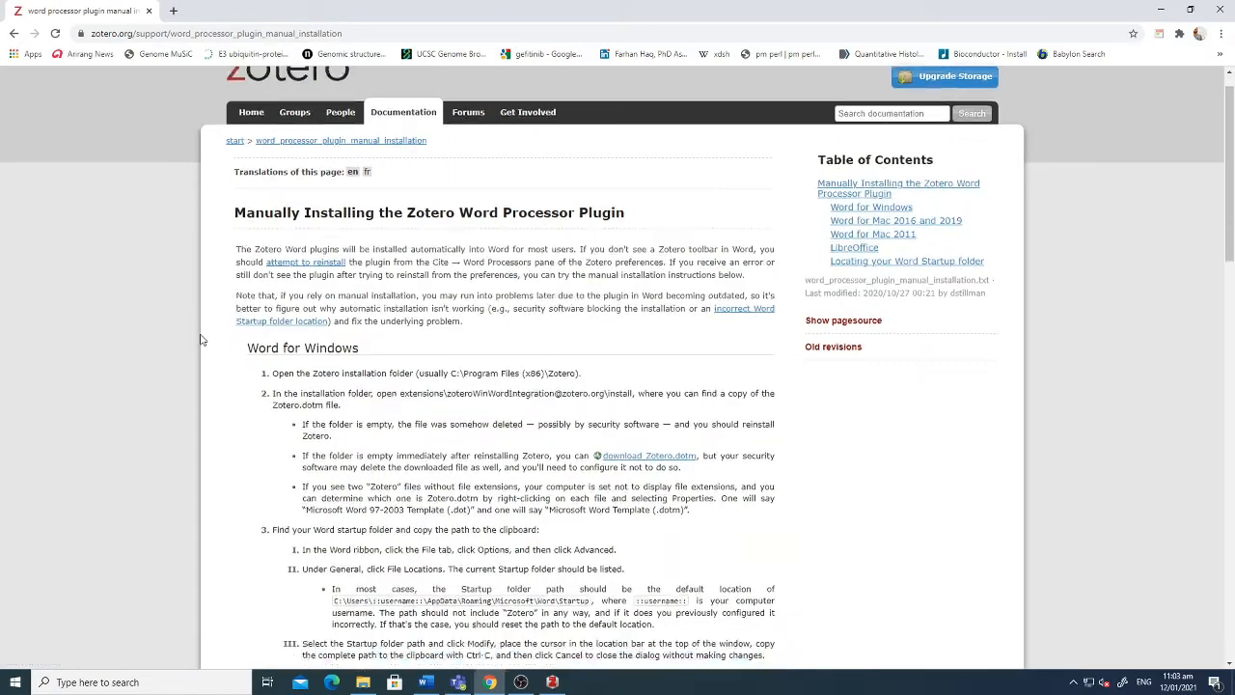
scroll("down", 3)
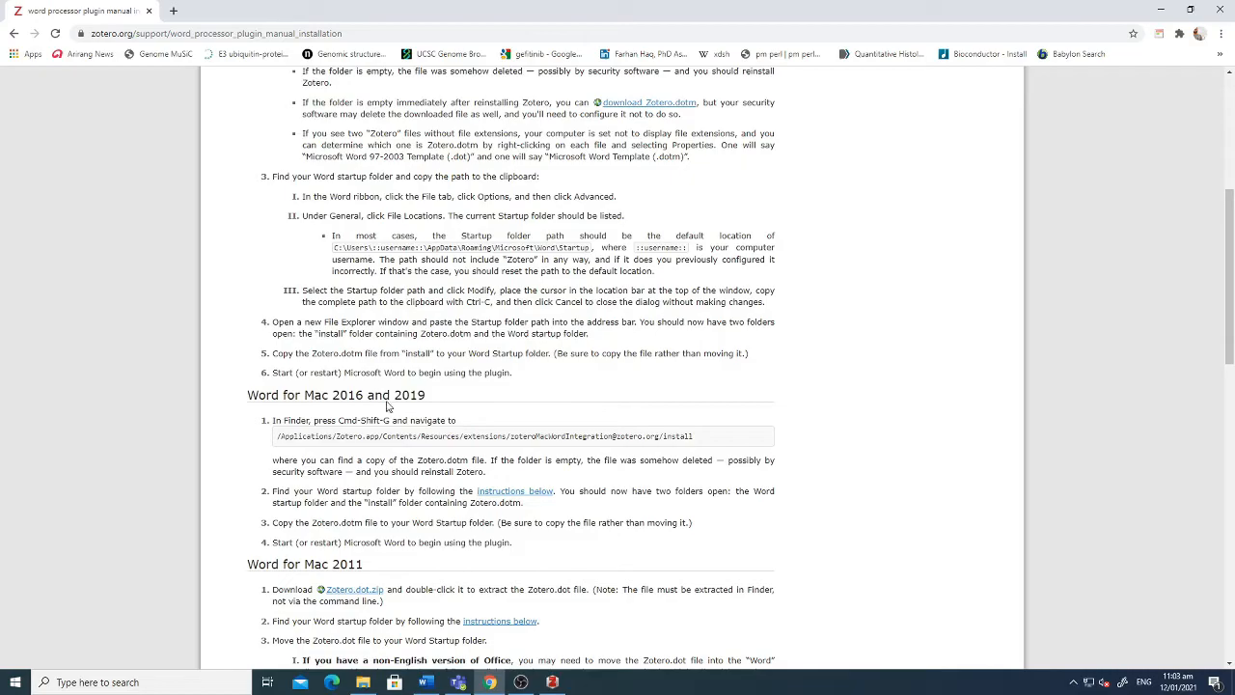
mouse_move(335, 495)
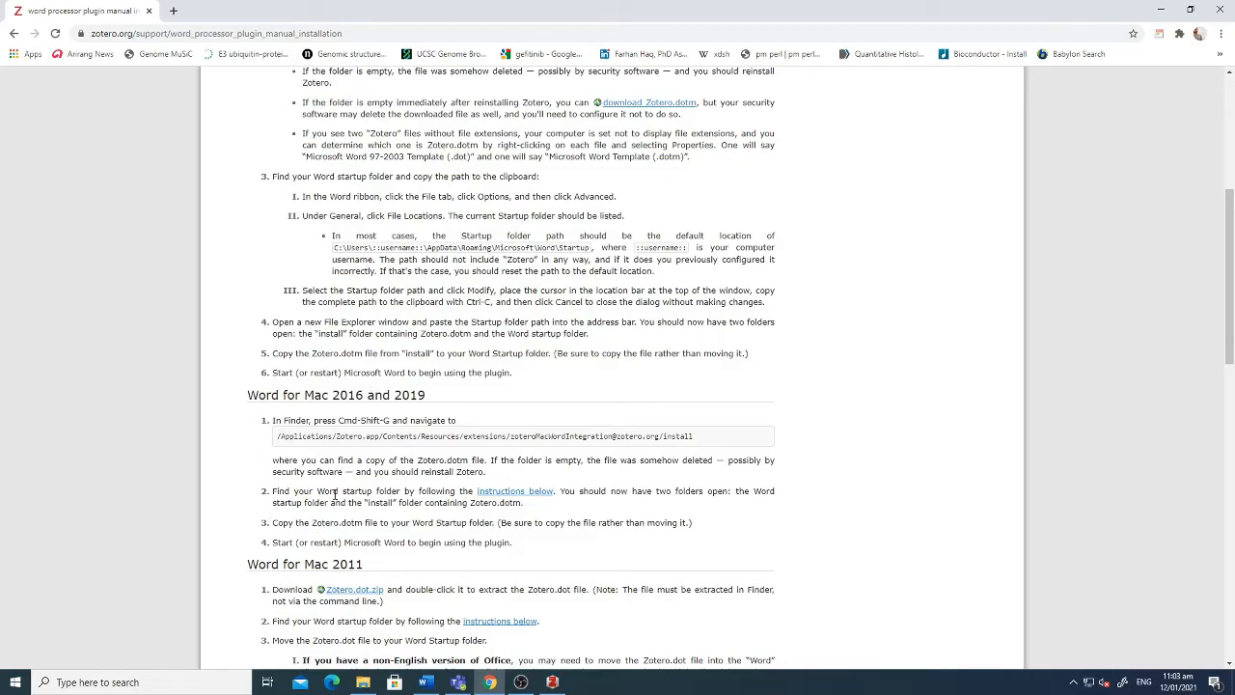
scroll("up", 3)
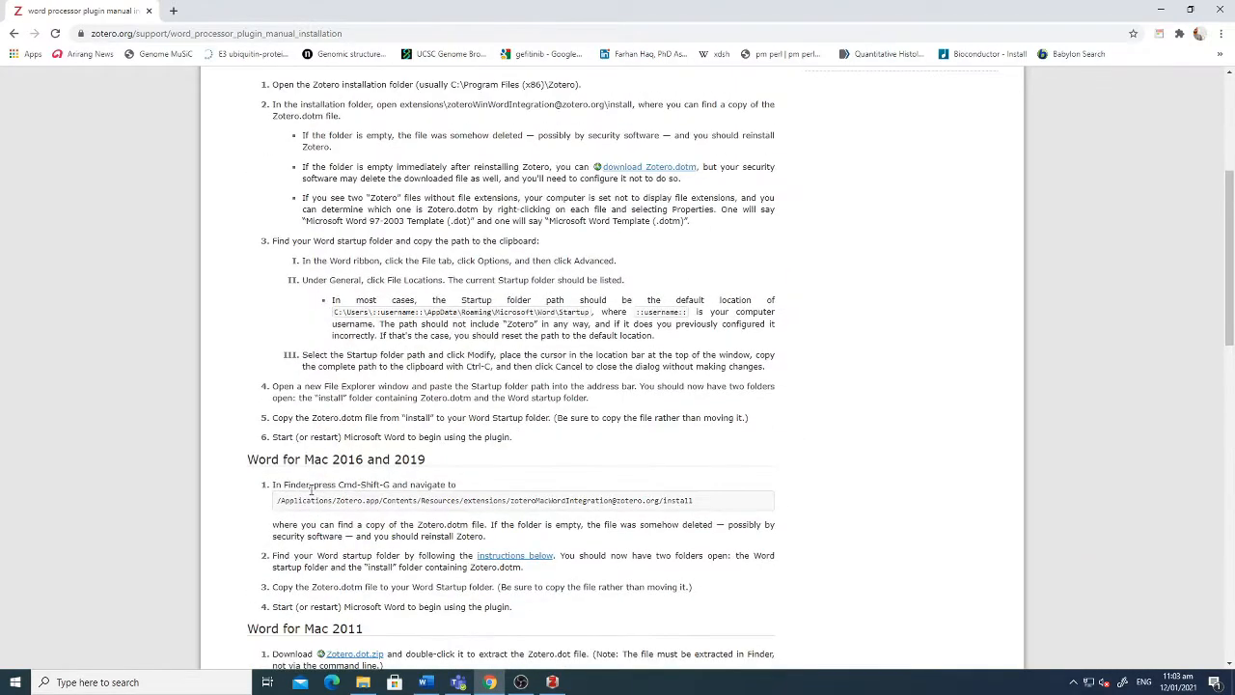
scroll("up", 3)
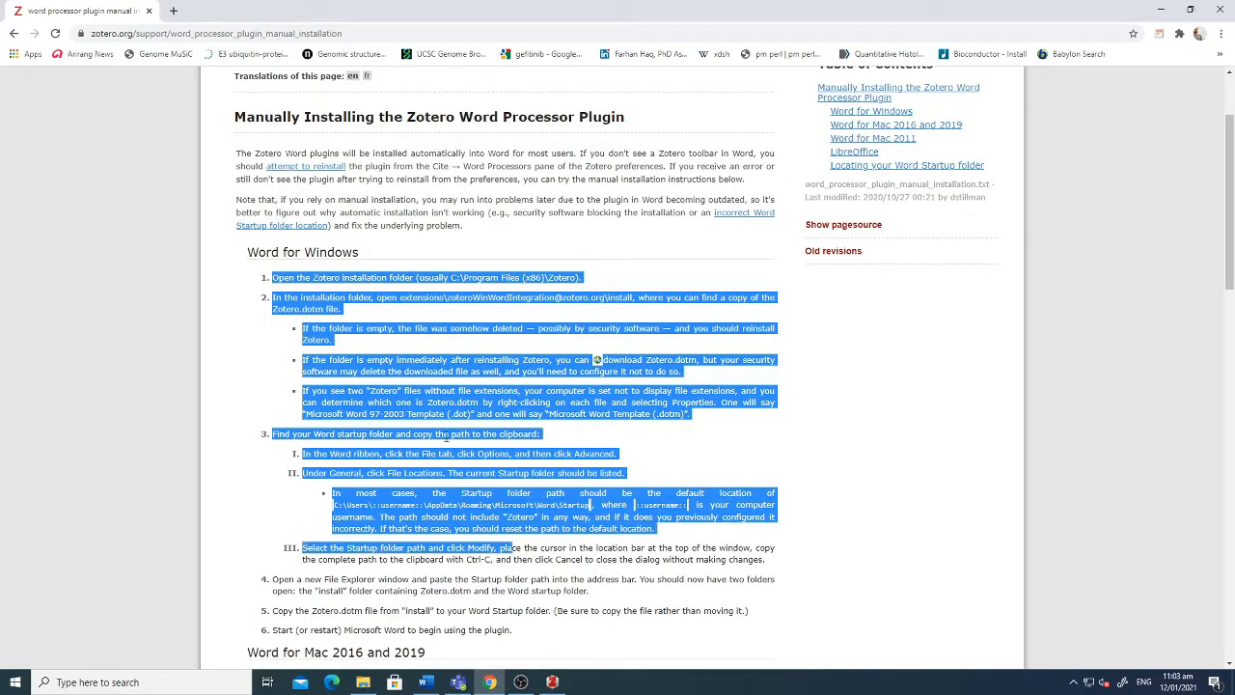
left_click(425, 683)
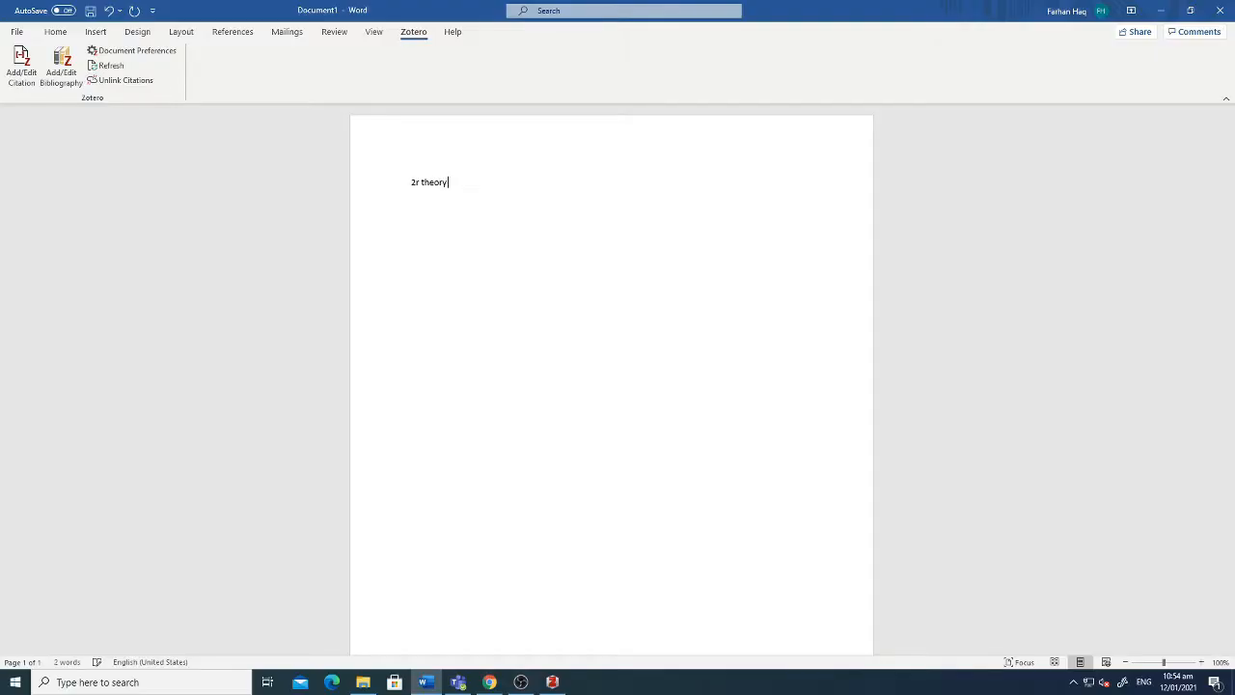
- Cite the Hokamp et al. 2R hypothesis article from 2R_Story after '2r theory'
left_click(135, 50)
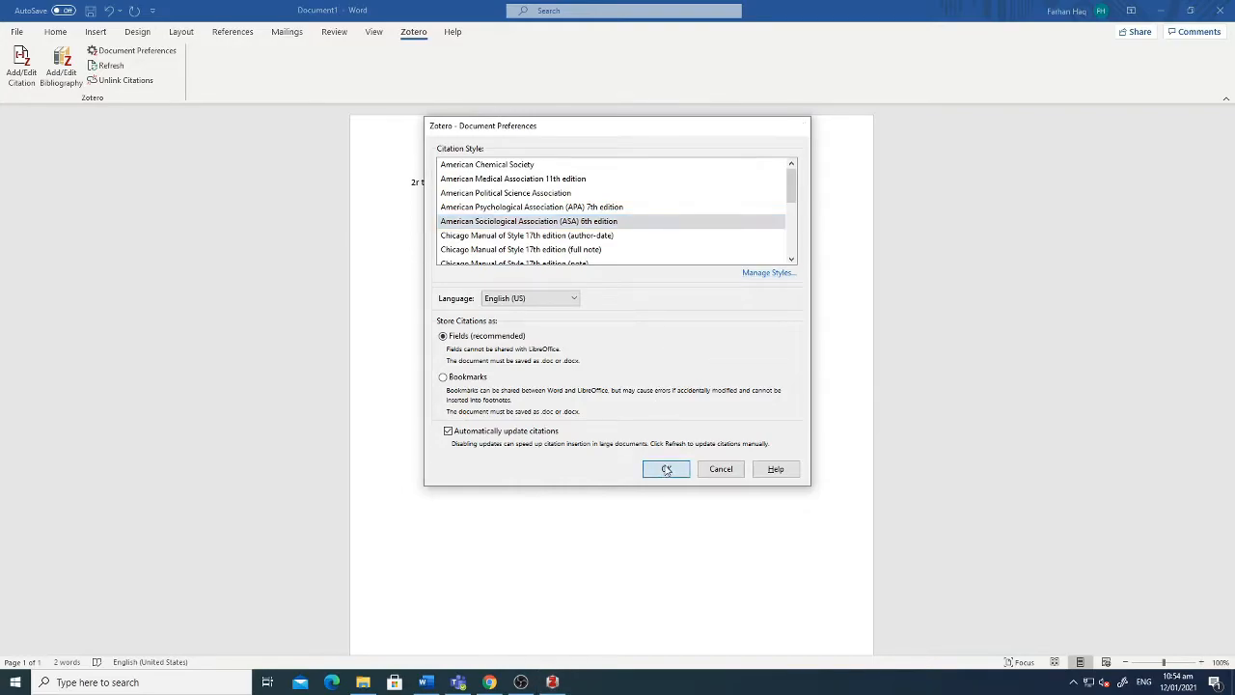
left_click(666, 469)
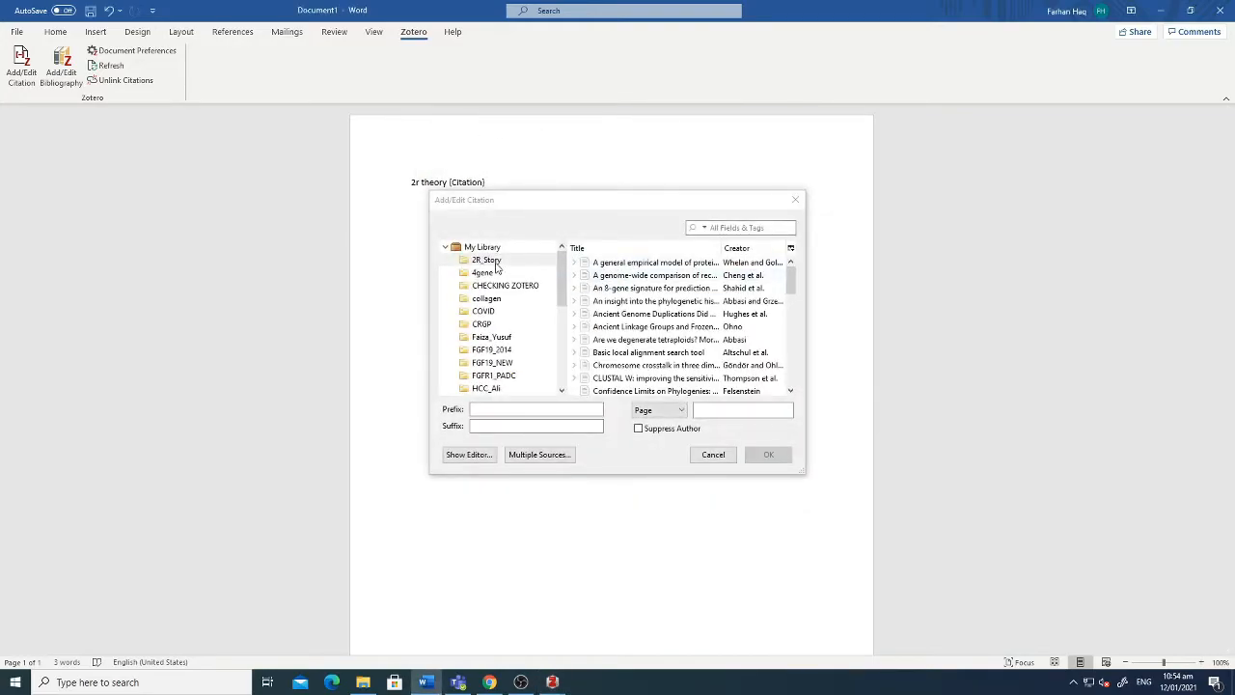
left_click(648, 352)
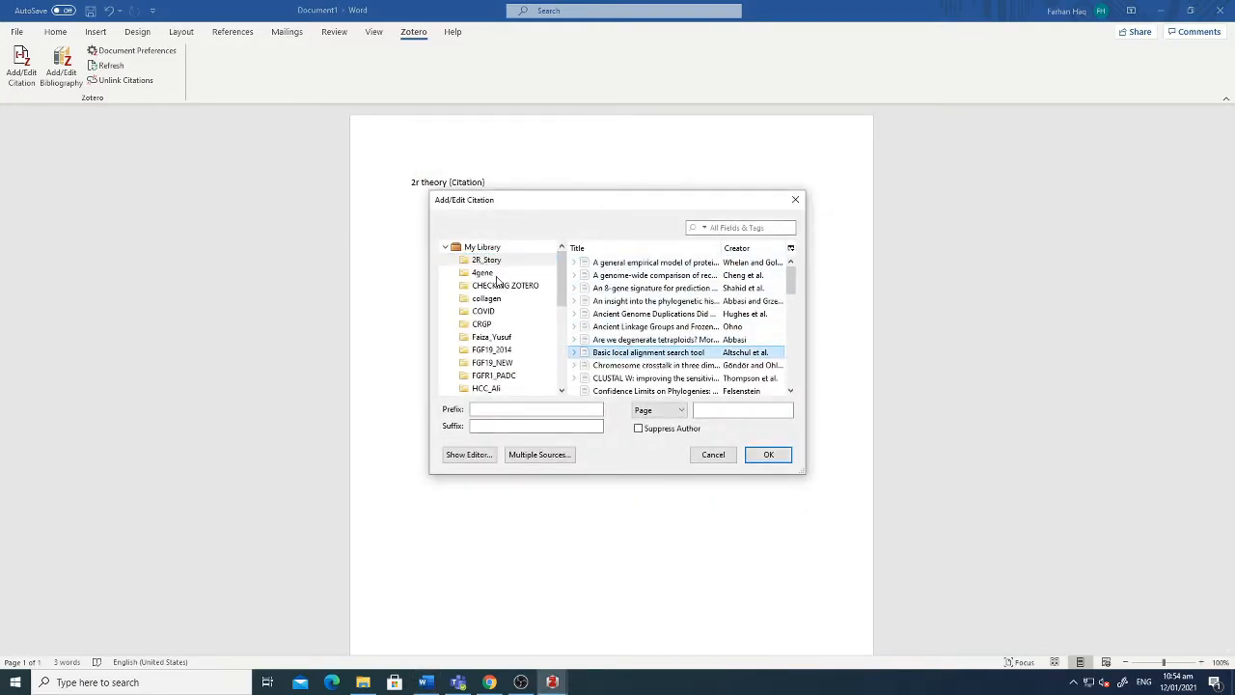
scroll("down", 3)
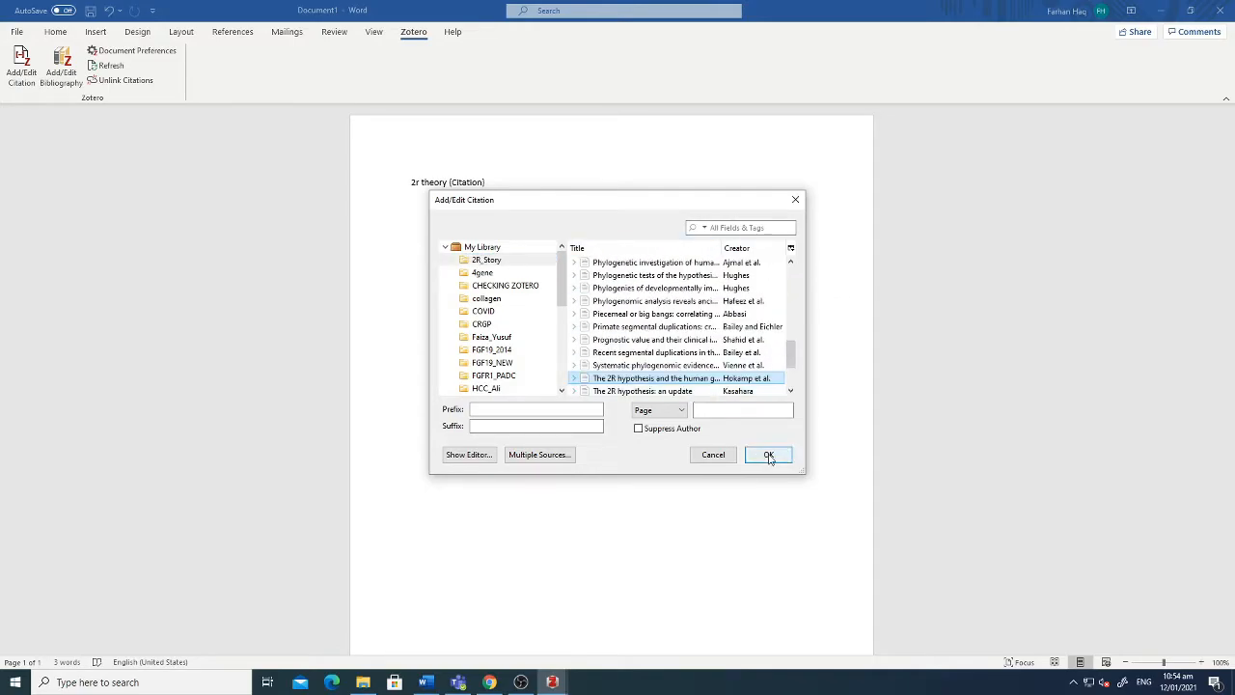
left_click(768, 455)
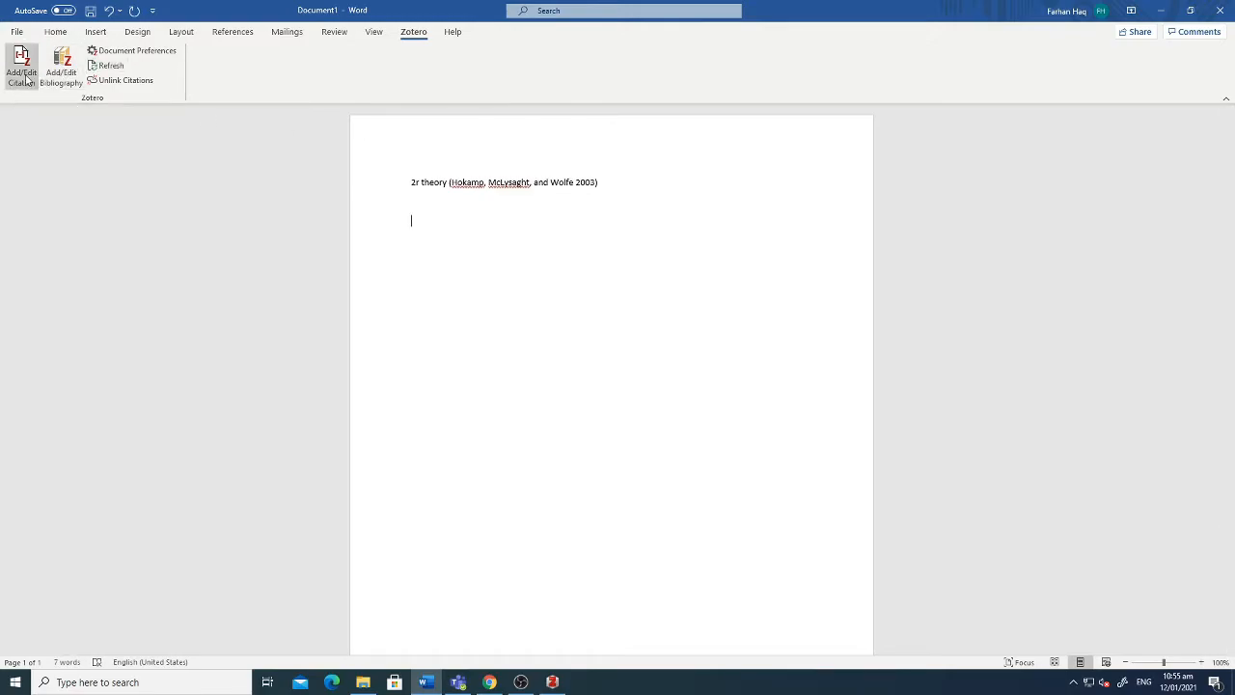
left_click(21, 67)
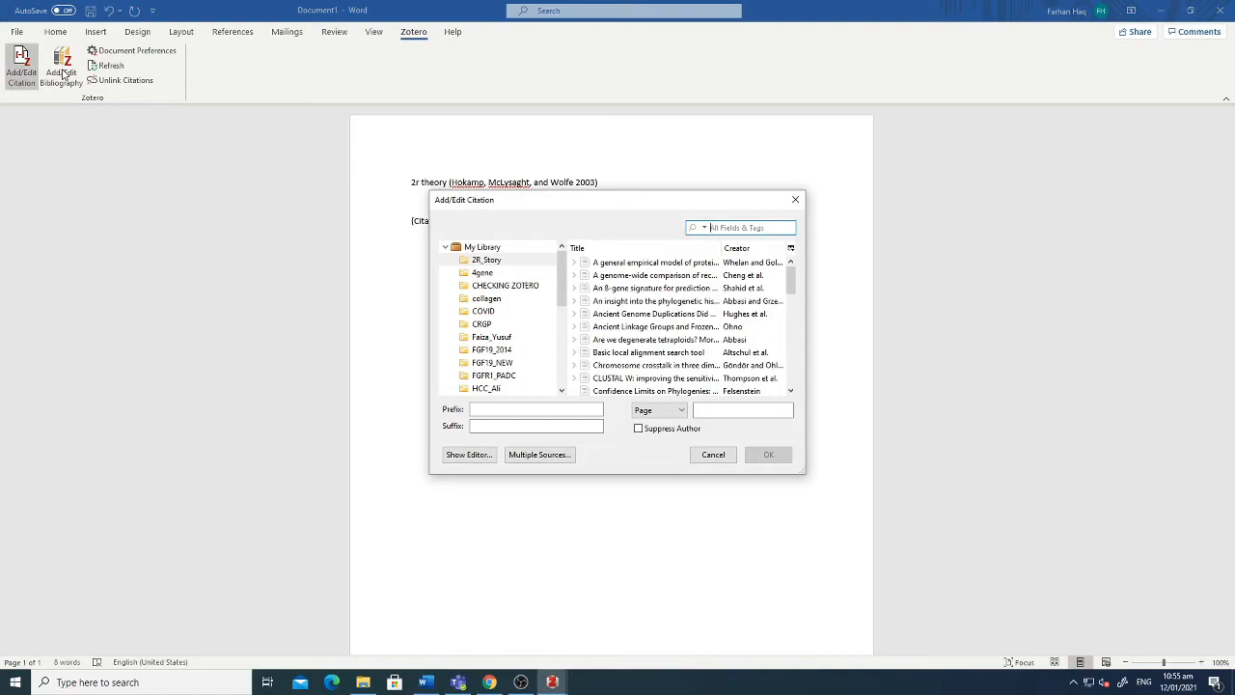
left_click(712, 454)
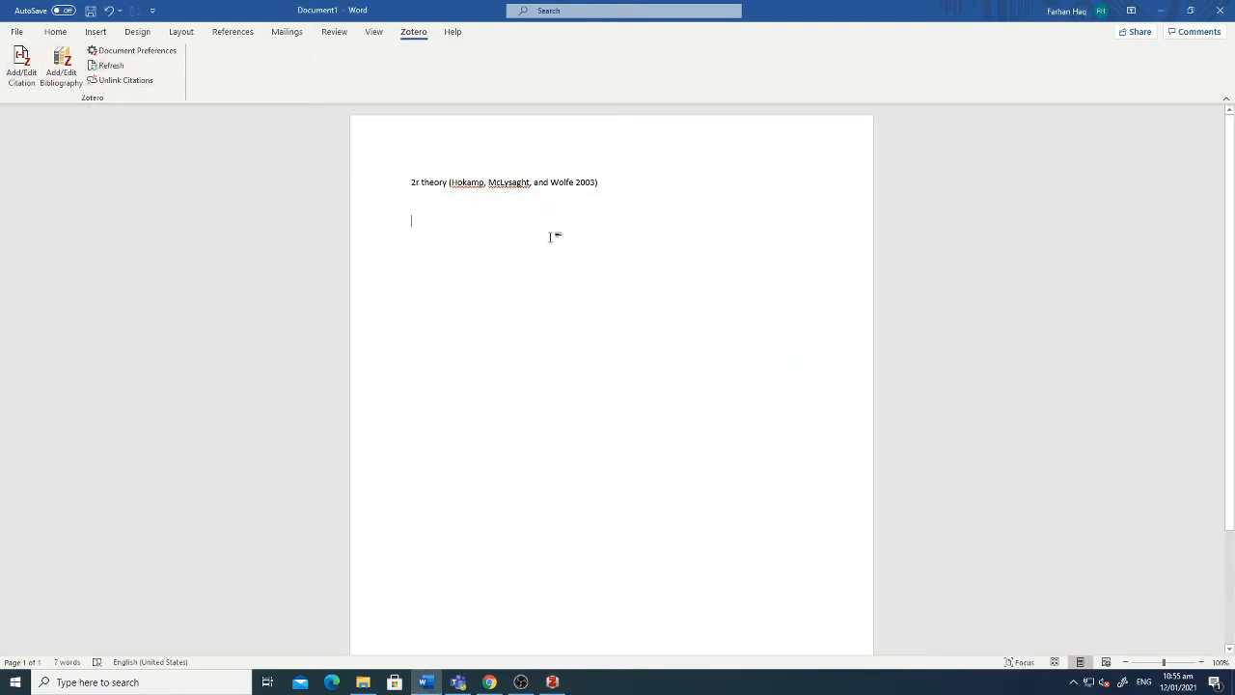
mouse_move(61, 65)
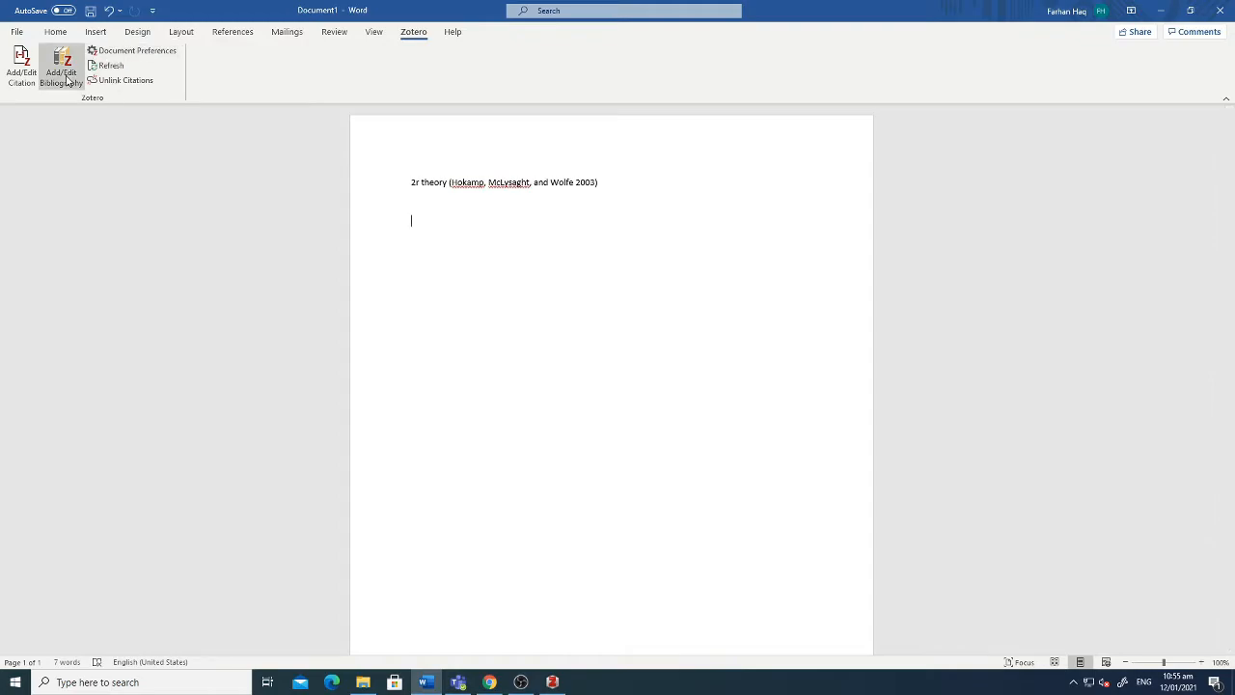
- Add a bibliography and switch the document's citation style to Nature
left_click(61, 68)
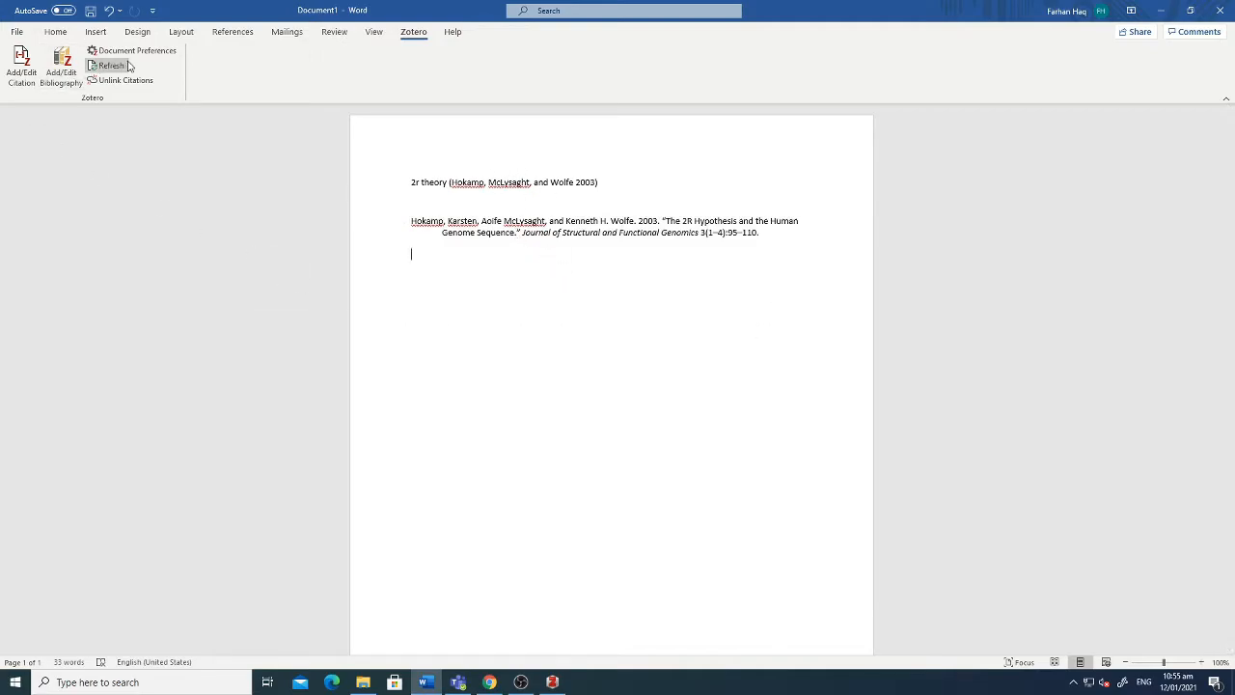
mouse_move(136, 50)
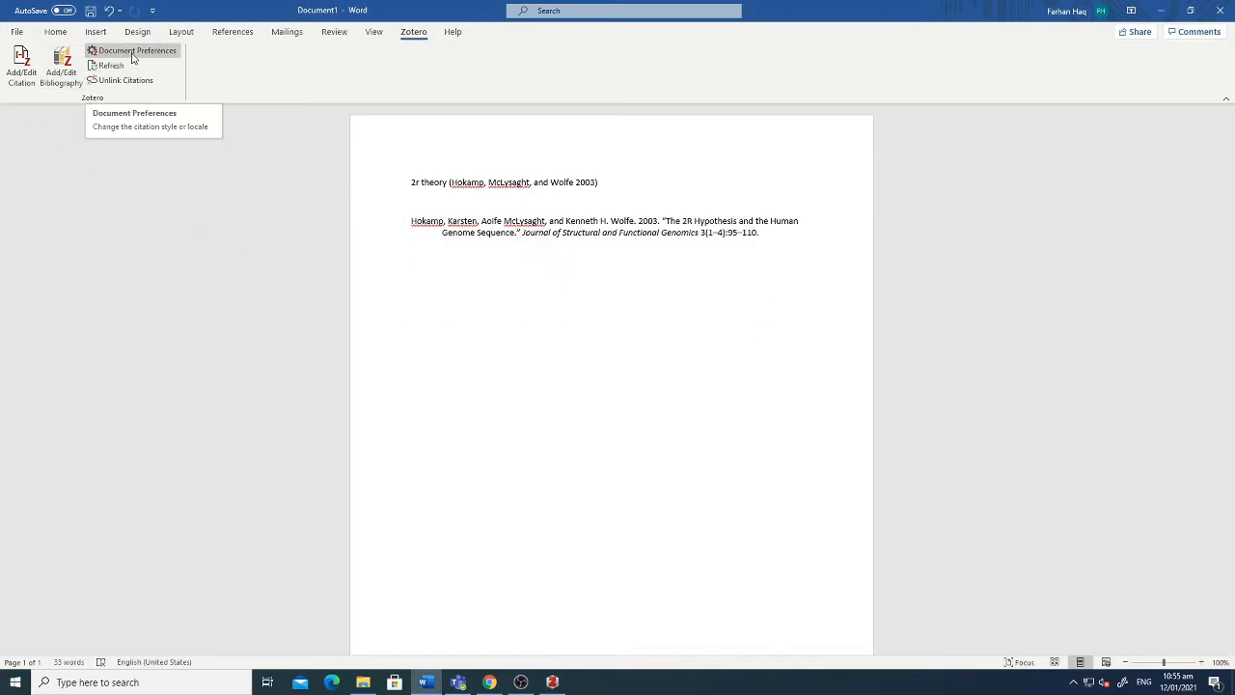
left_click(138, 51)
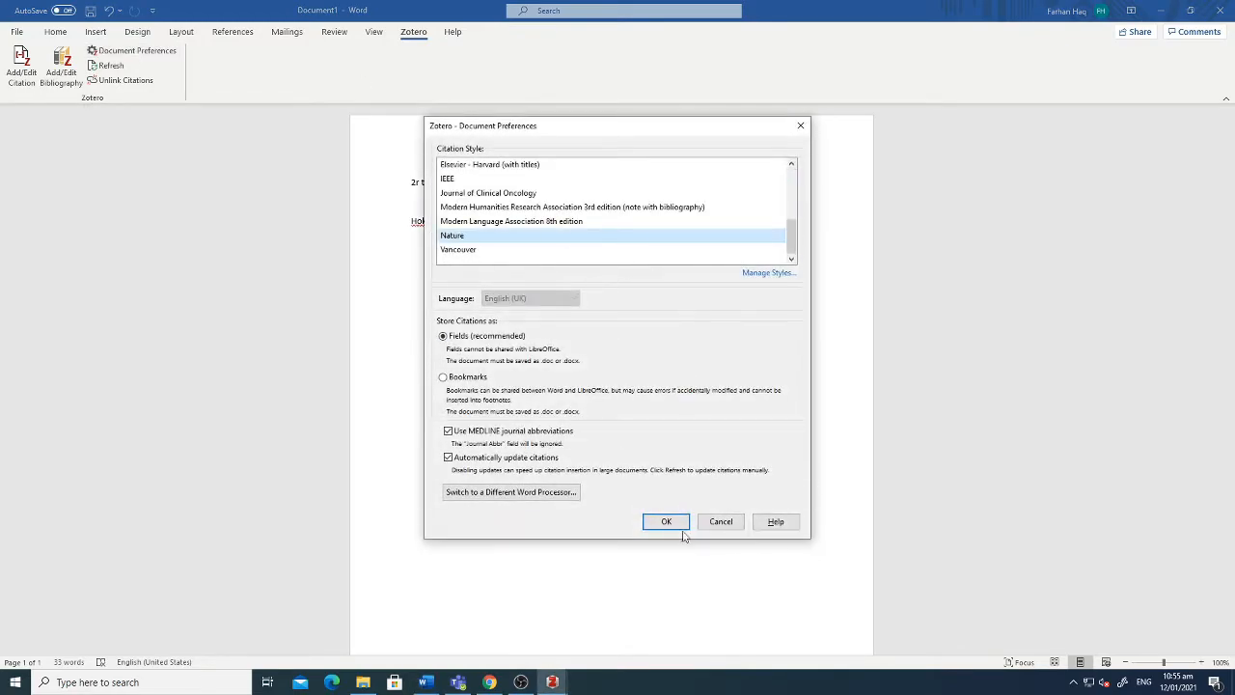
left_click(666, 521)
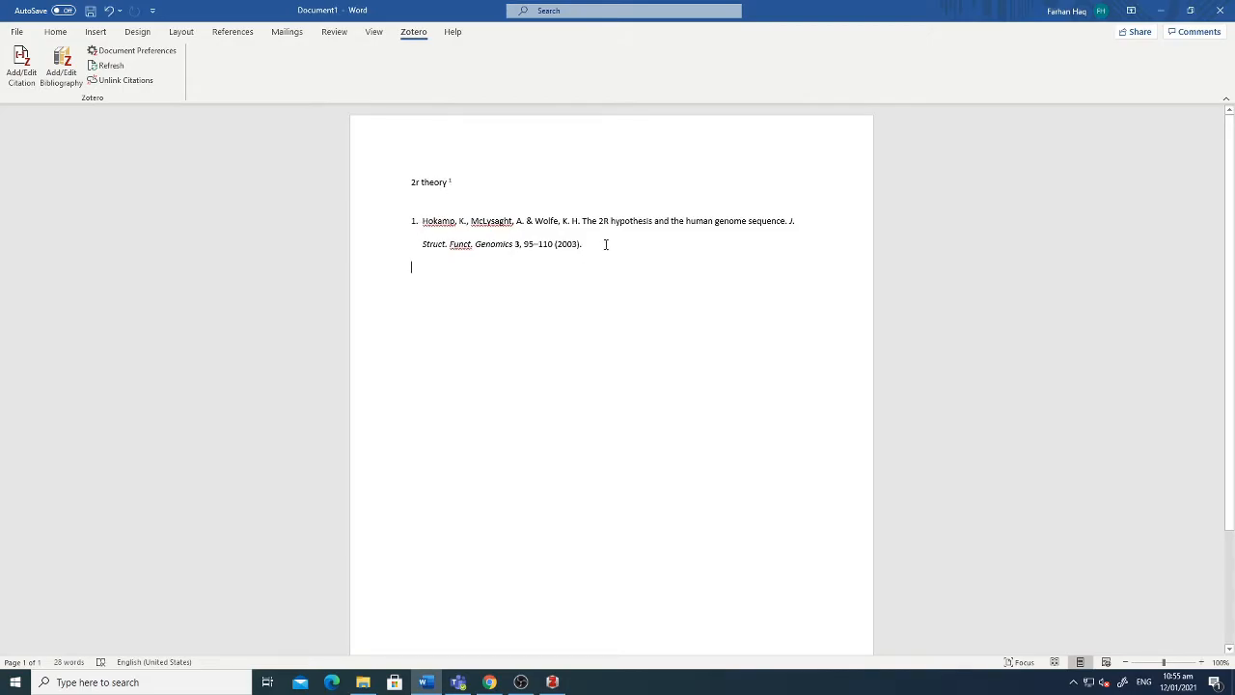
left_click(552, 683)
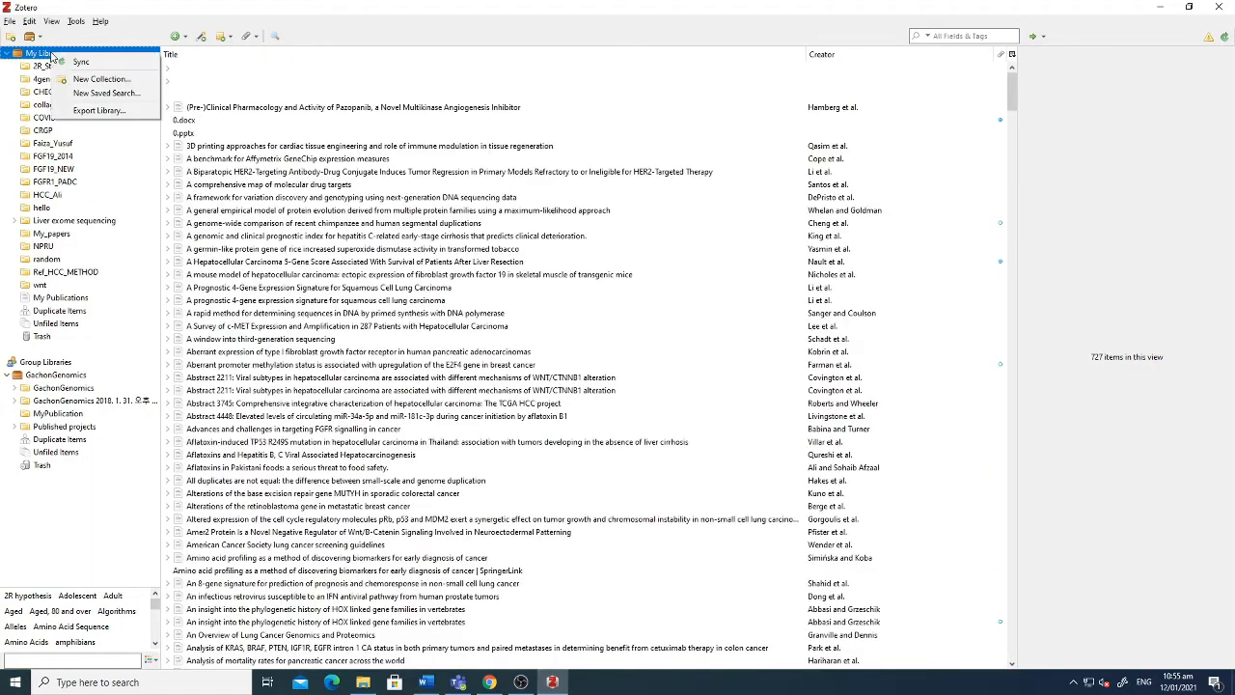
- Create a collection named New_group under My Library and open it
left_click(101, 78)
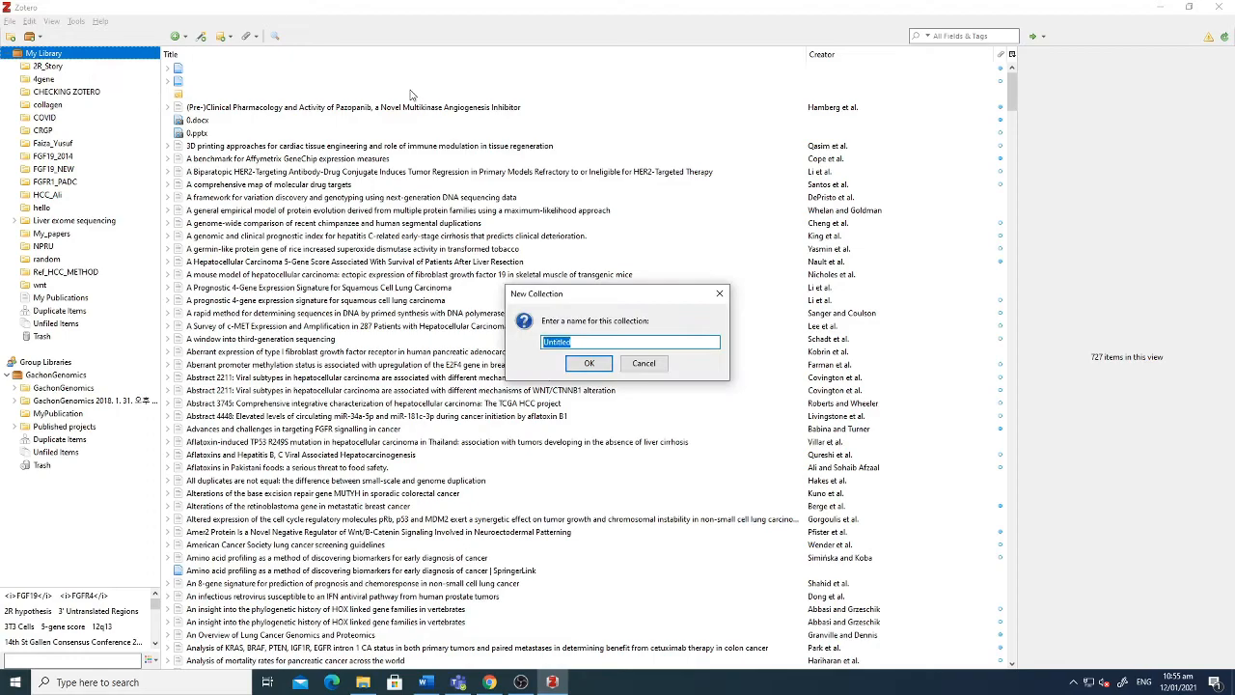
type("New_group")
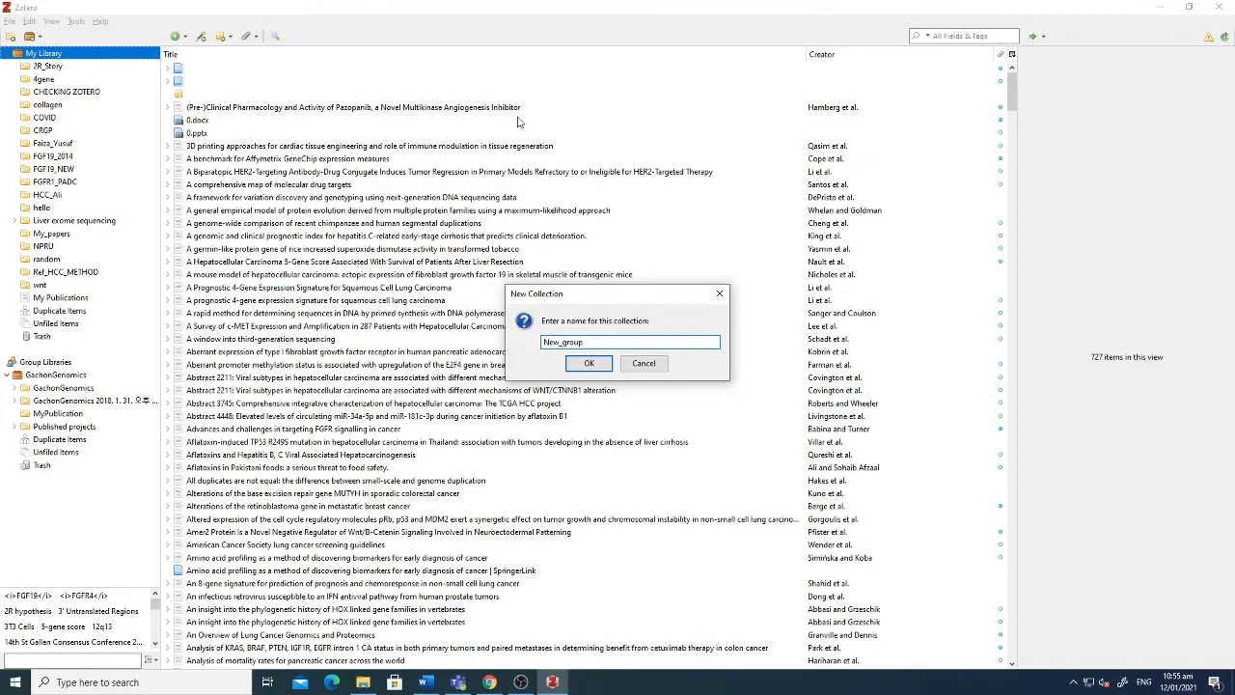
left_click(589, 363)
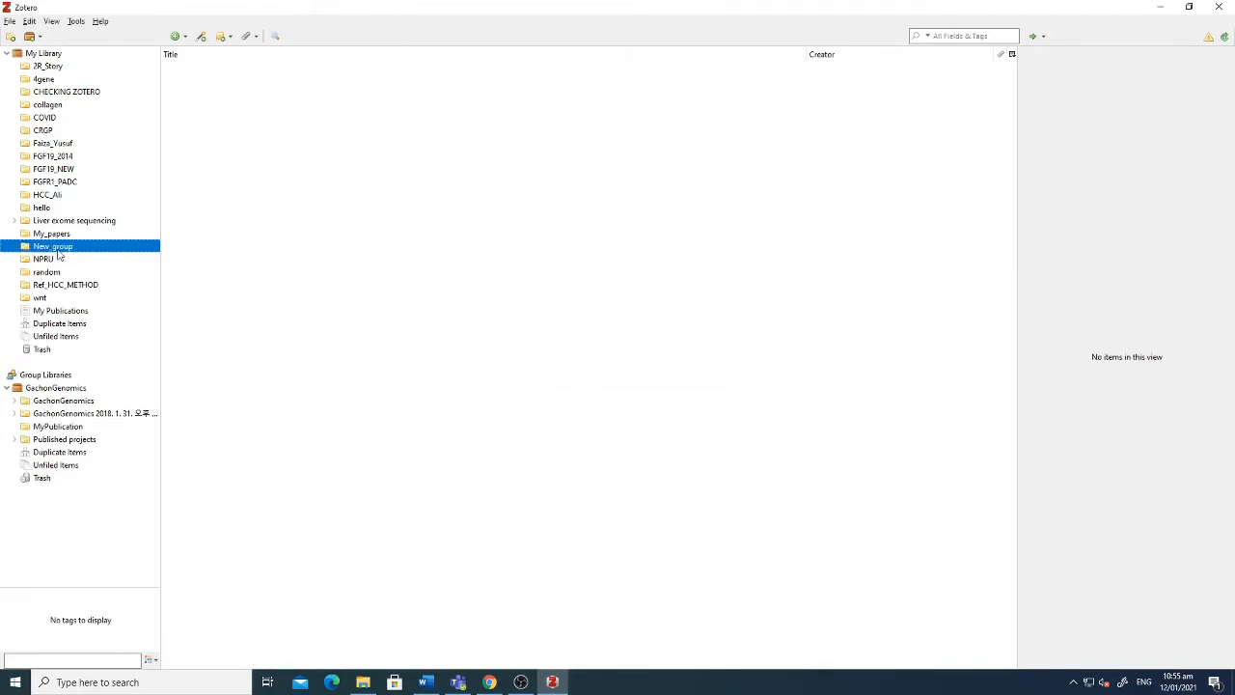
left_click(489, 682)
type("c")
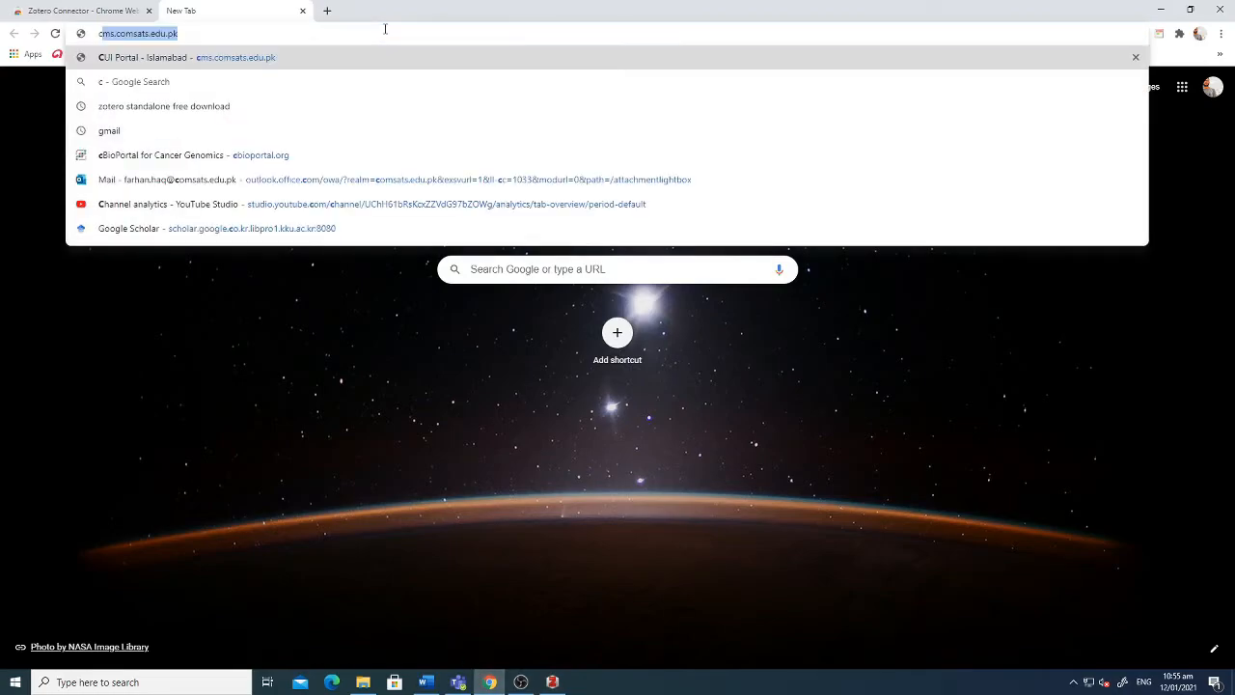
- Search Google Scholar for 'enhancer expression cancer' and open the Cell Pan-Cancer article on ScienceDirect
left_click(215, 228)
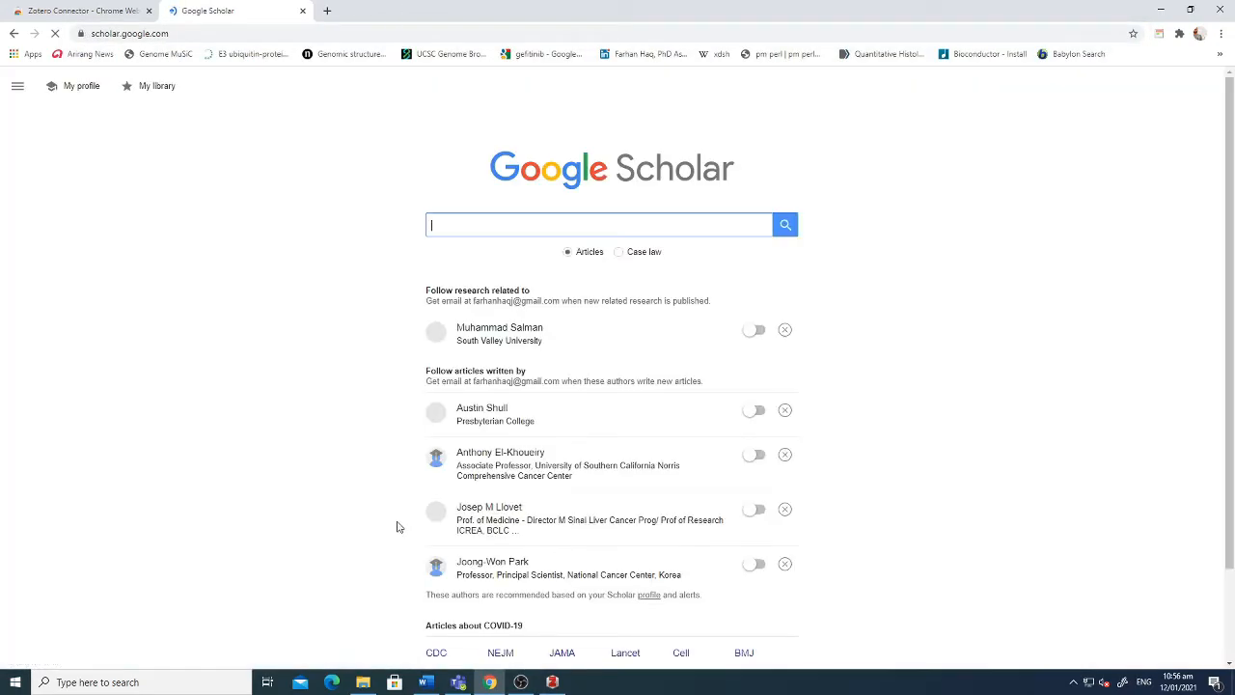
left_click(598, 224)
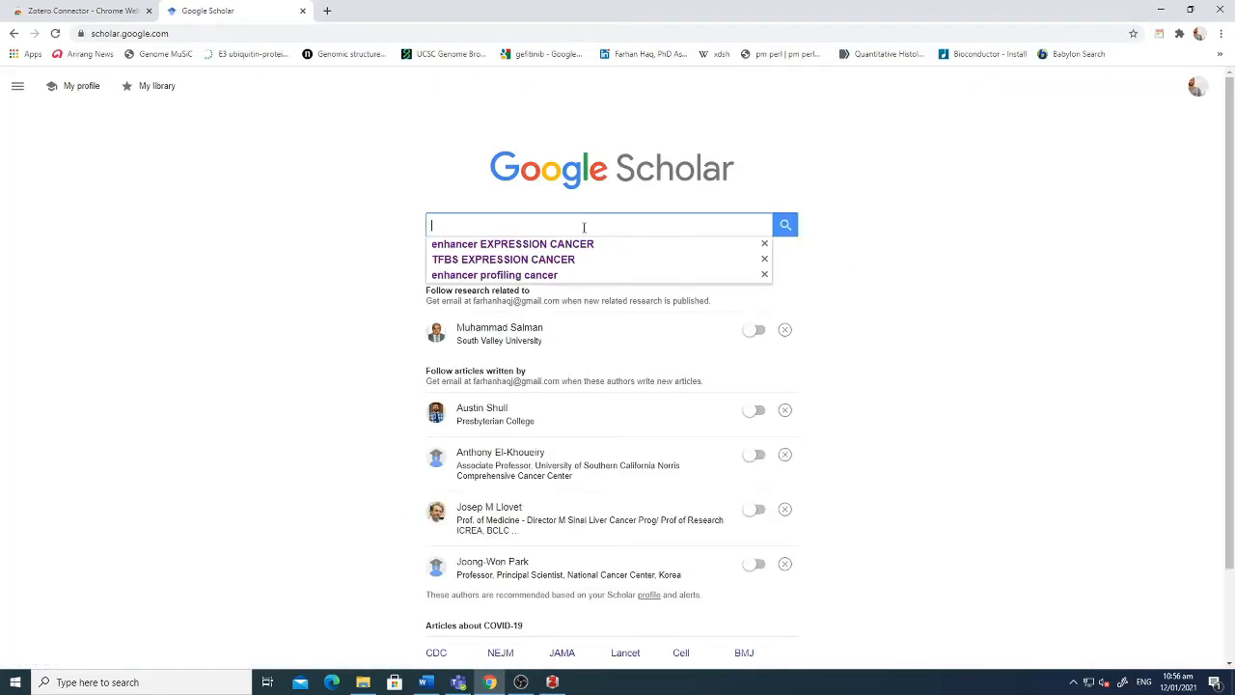
left_click(512, 243)
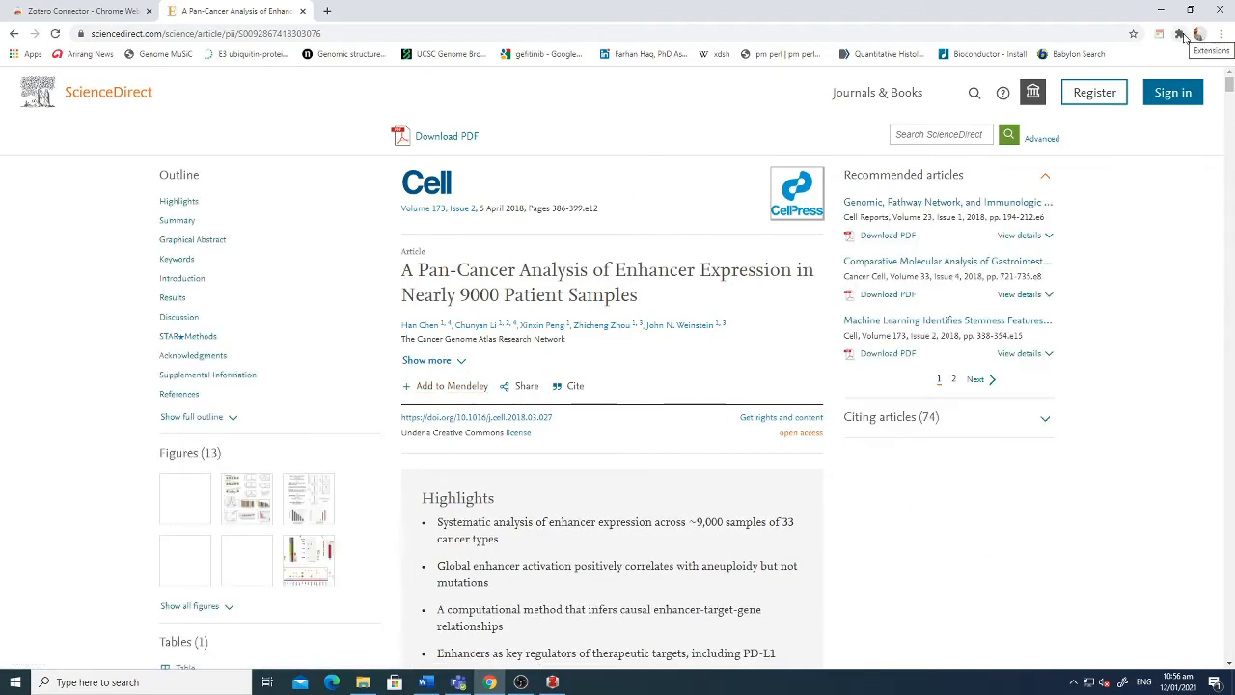
- Save the Pan-Cancer enhancer article to New_group via Zotero Connector, then return to Word
left_click(1179, 33)
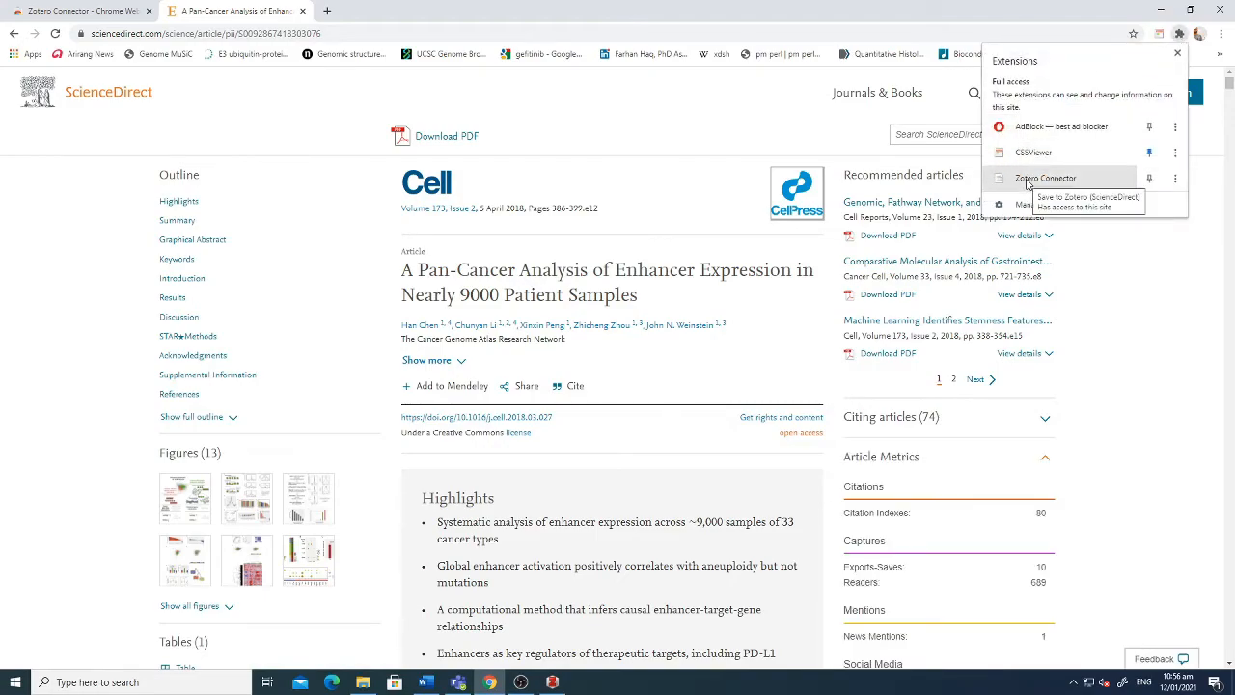
mouse_move(1108, 183)
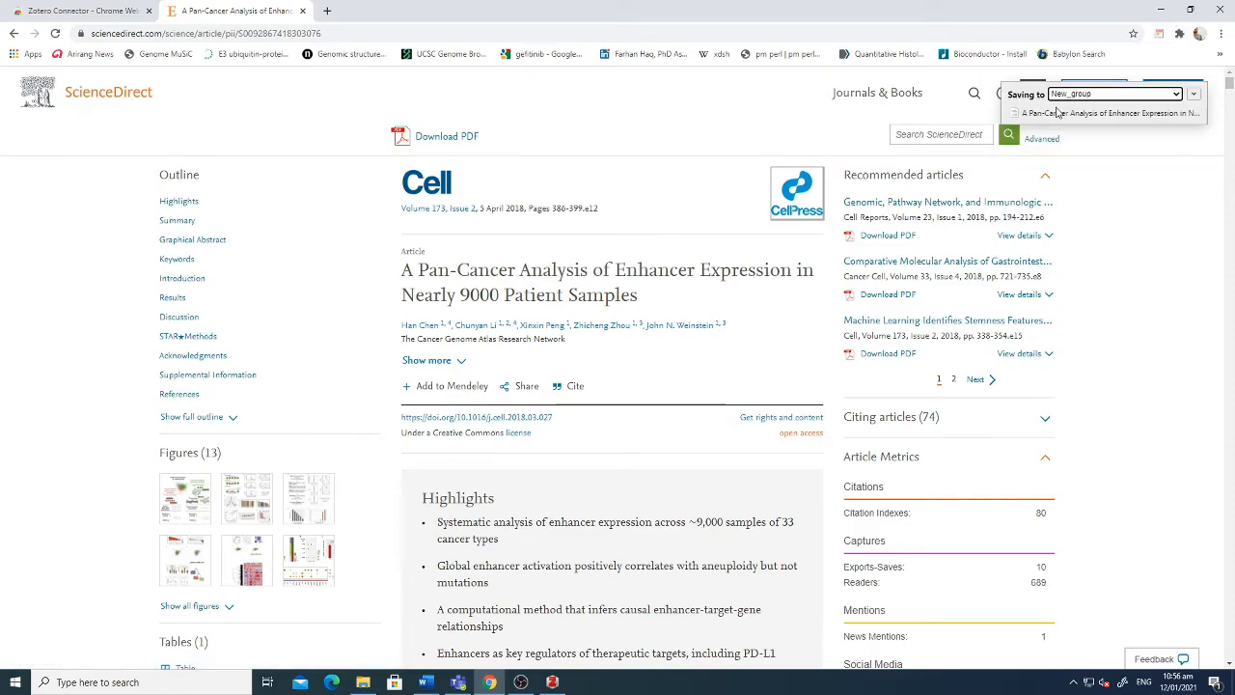
left_click(552, 683)
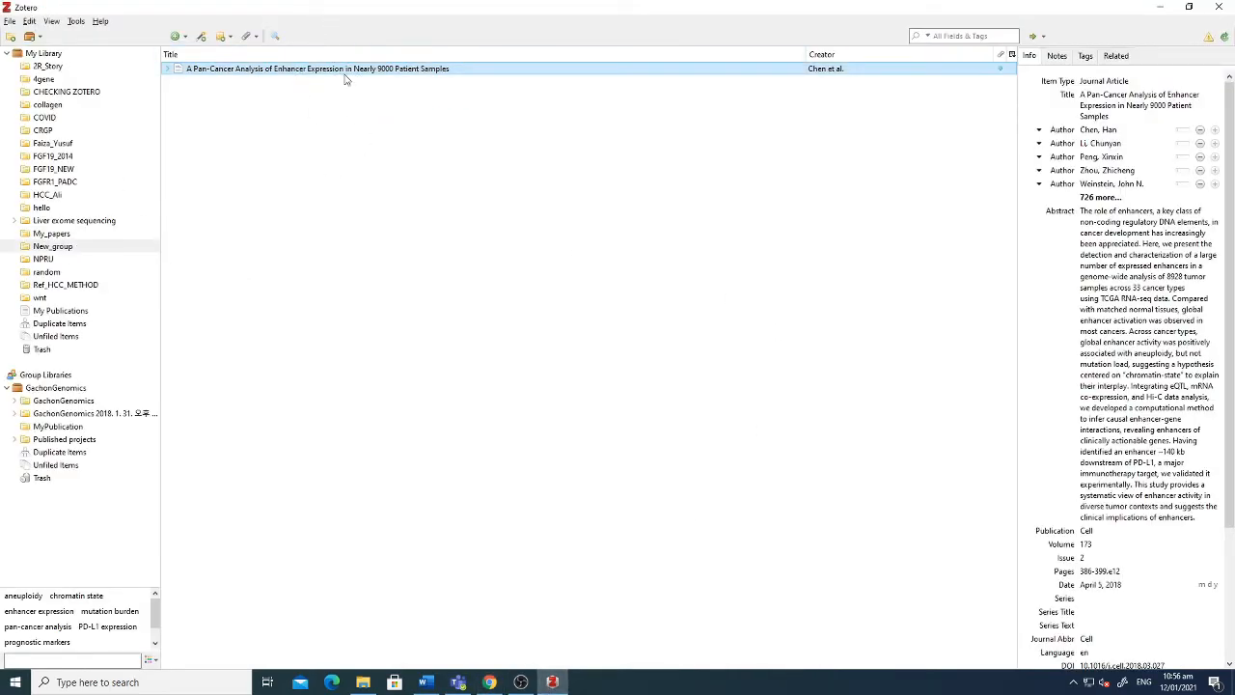
left_click(426, 683)
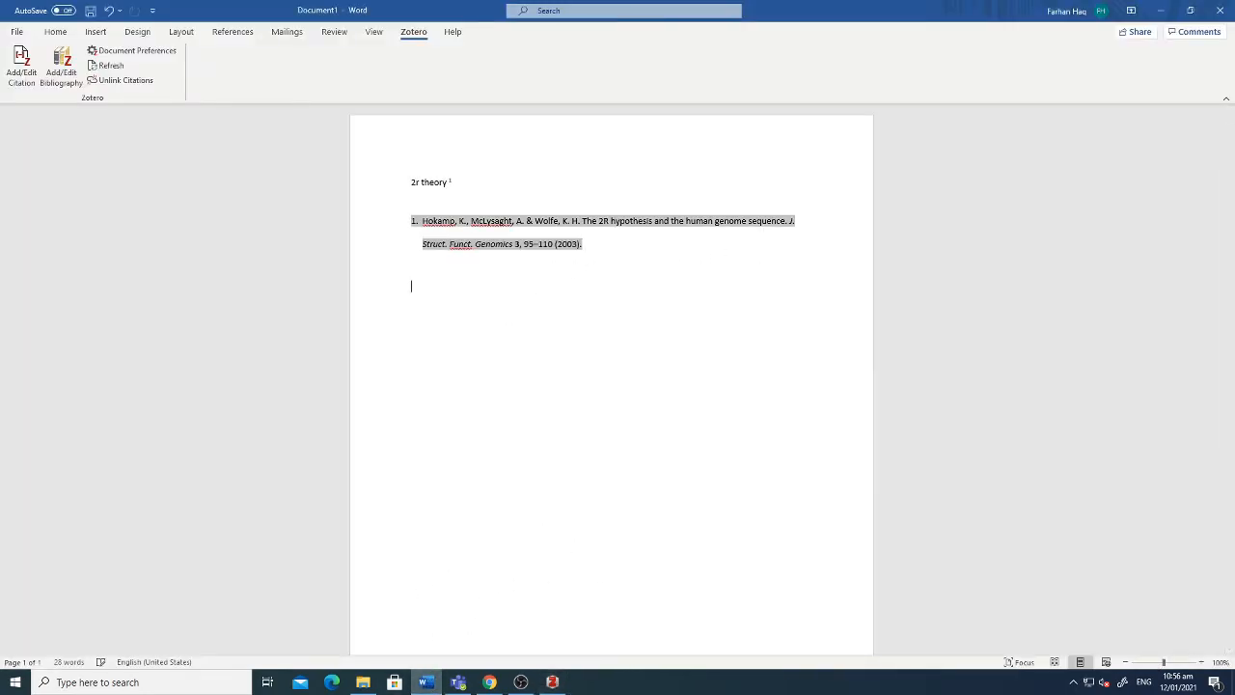
- Type 'Pan cancer data' and cite the New_group Pan-Cancer article (Chen et al.) after it
type("Pa")
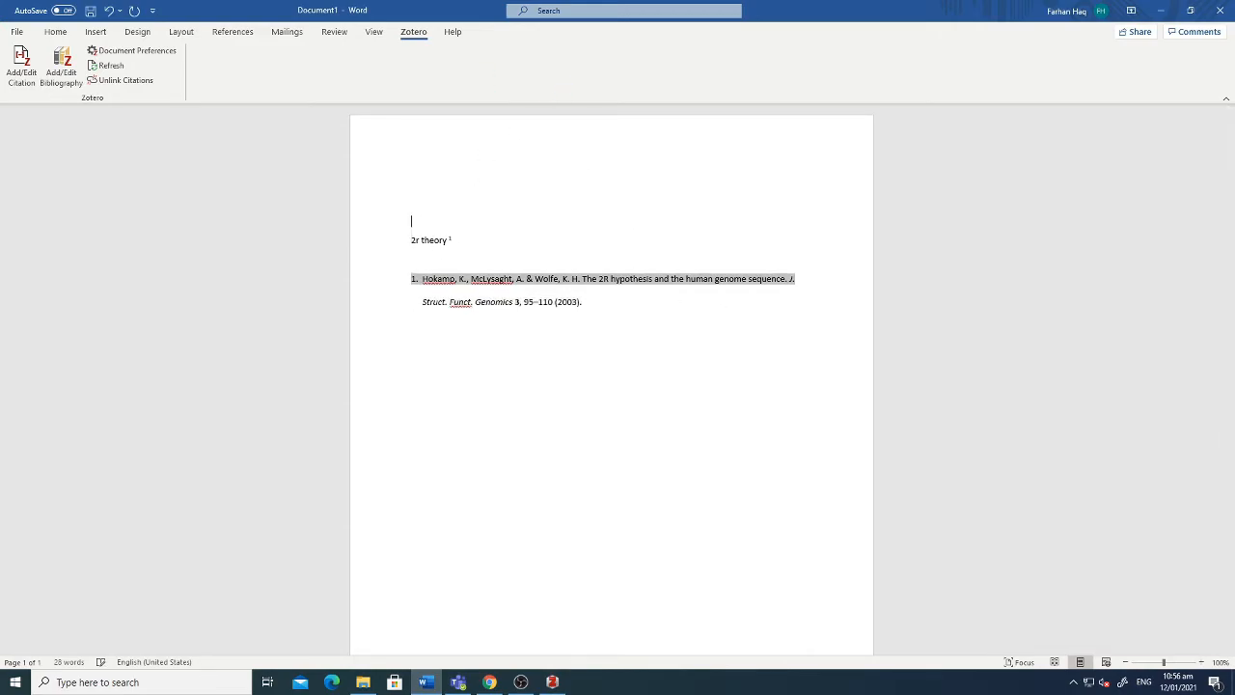
type("Pan can")
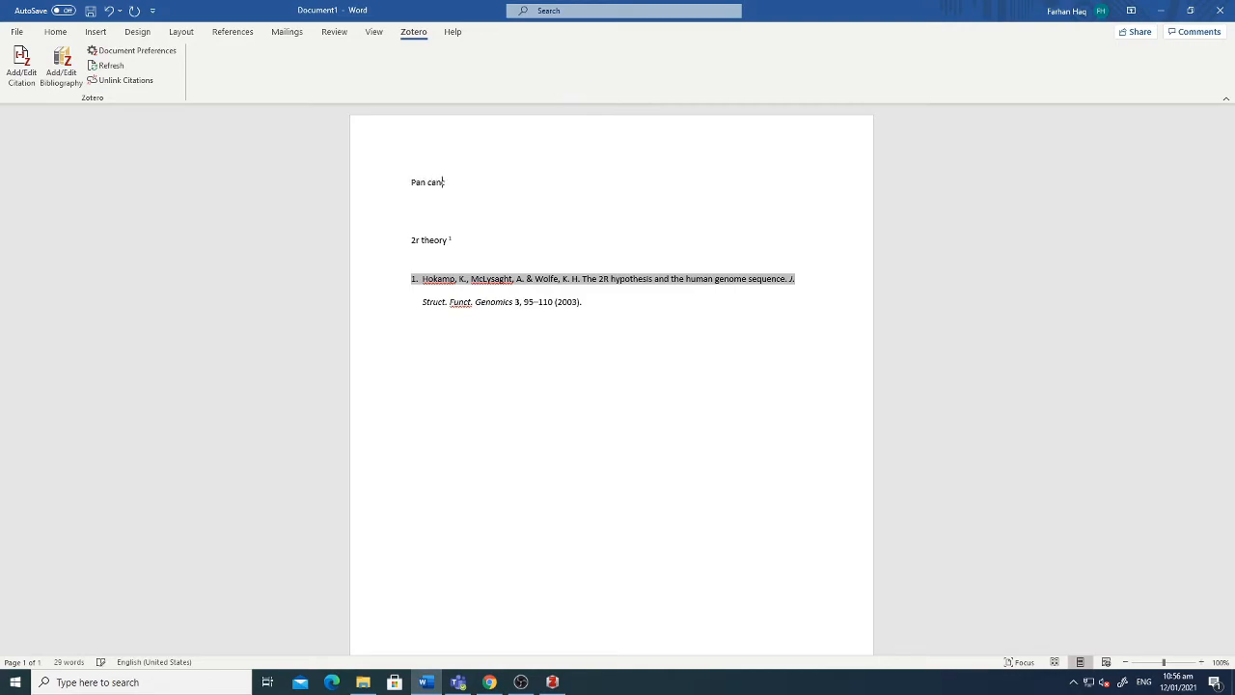
type("cer data")
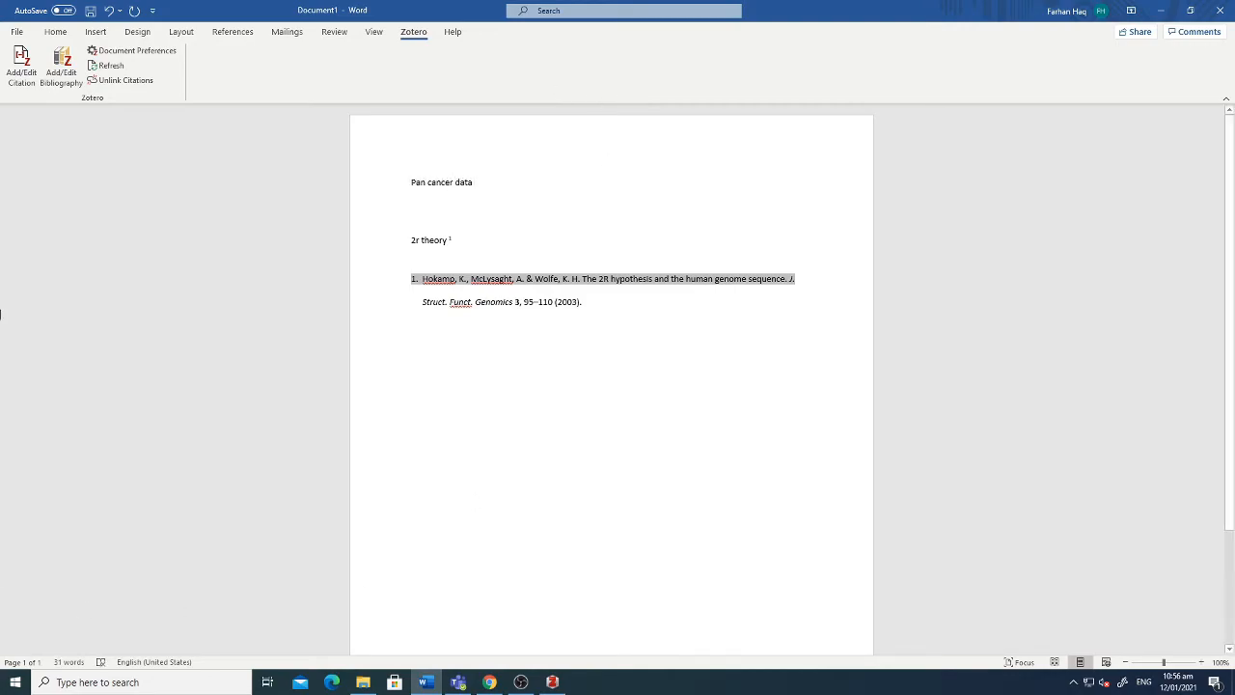
left_click(20, 63)
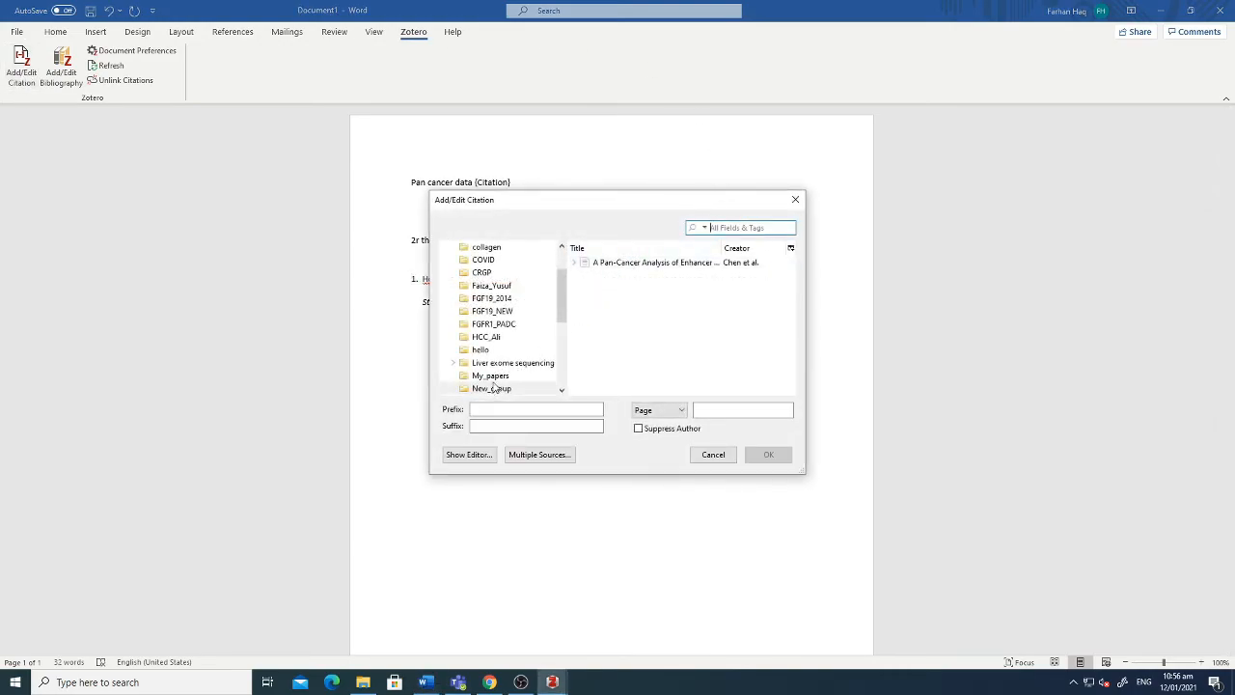
left_click(655, 262)
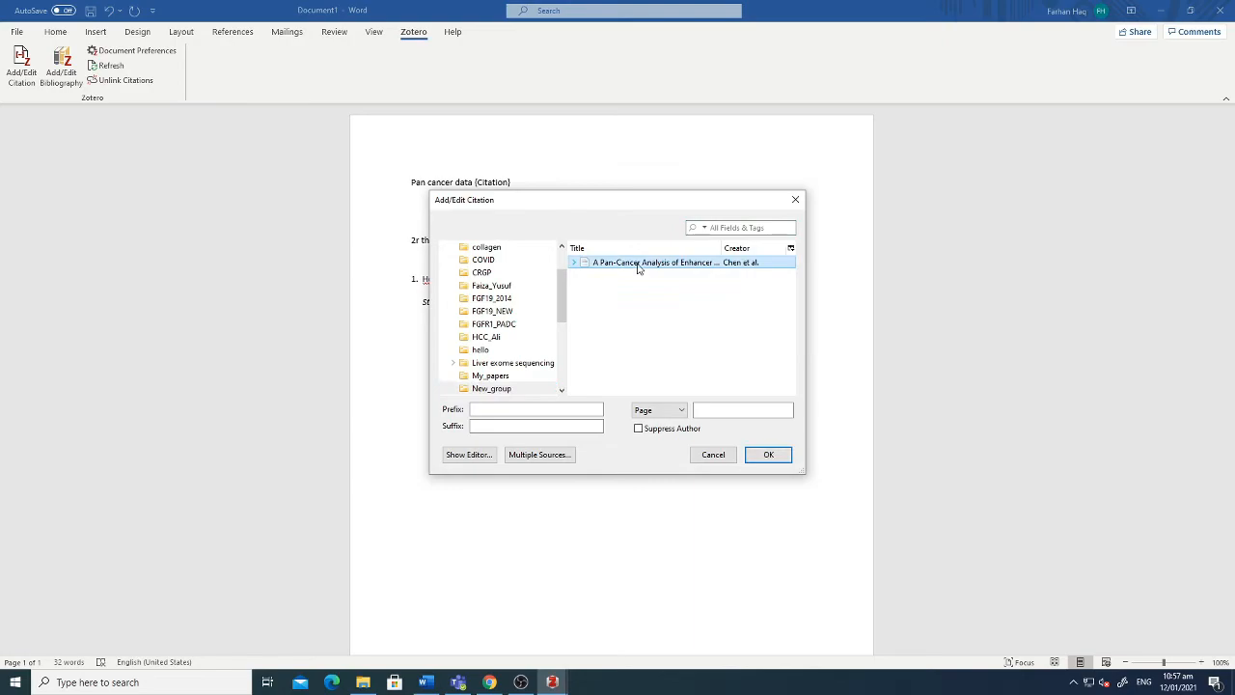
left_click(768, 454)
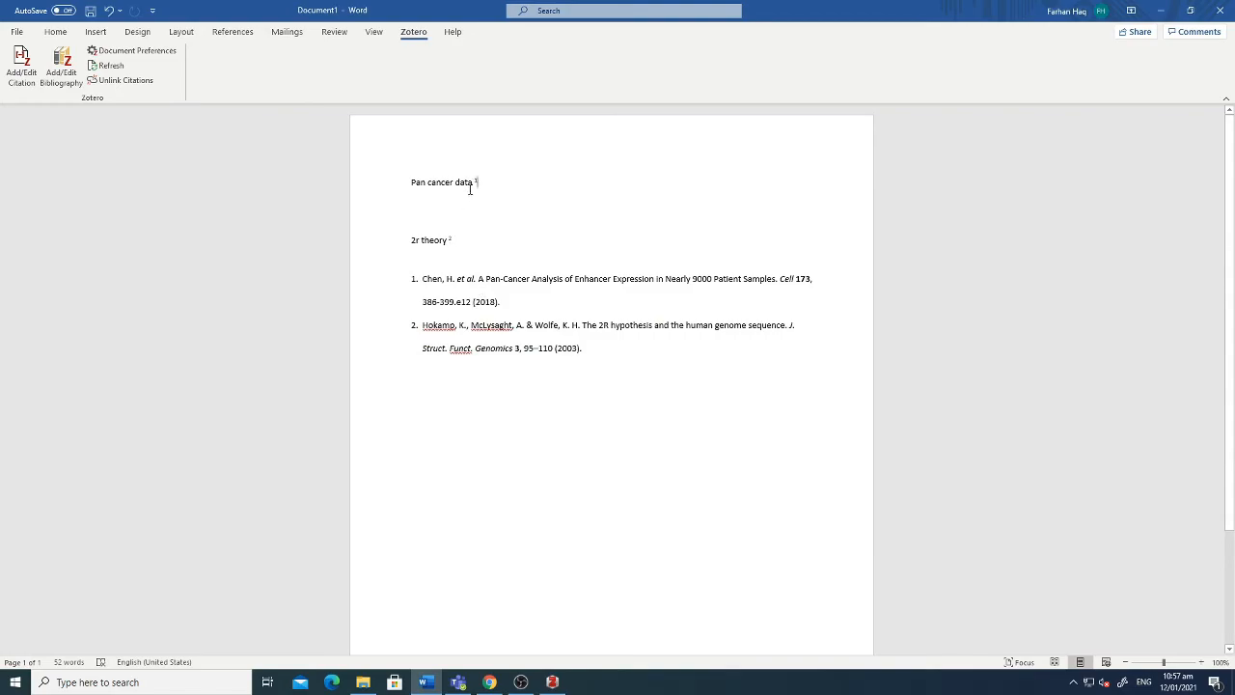
mouse_move(475, 230)
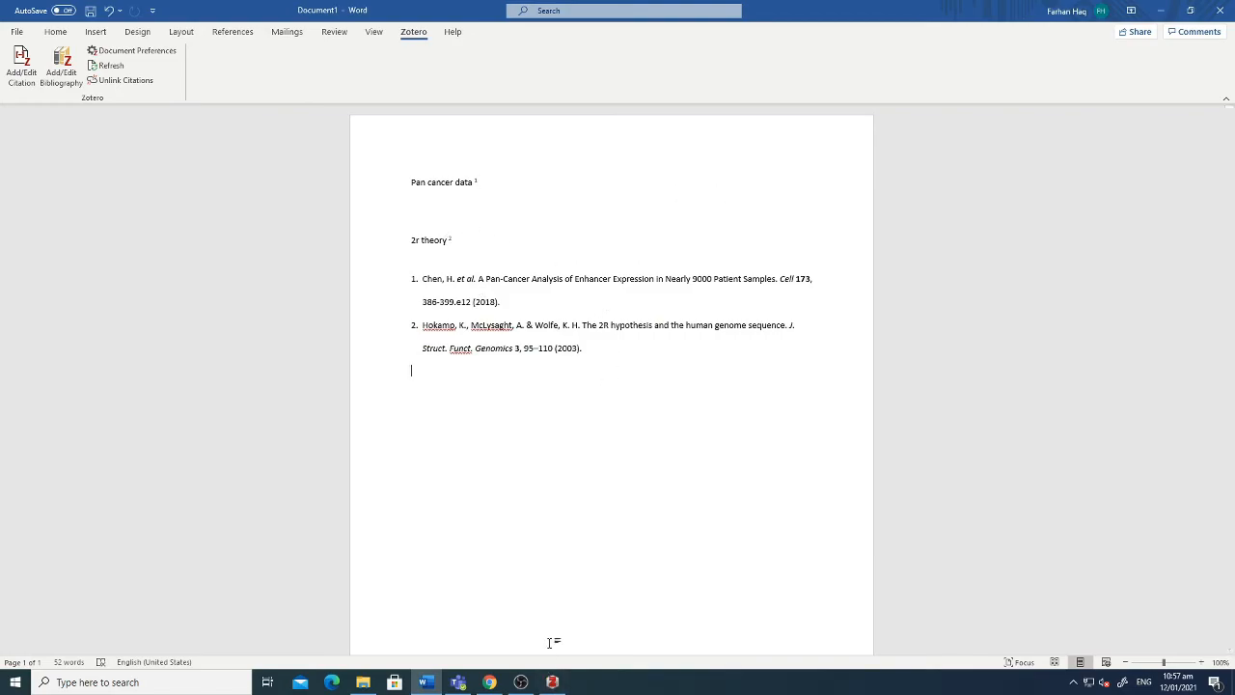
mouse_move(593, 615)
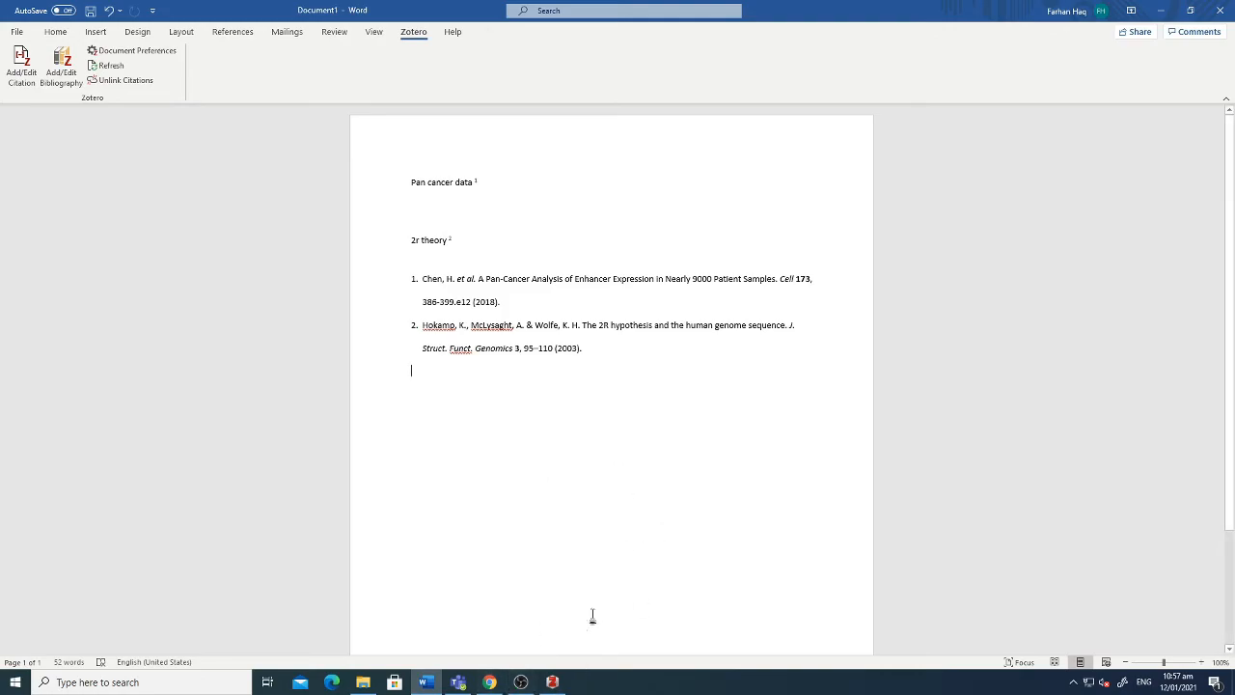
mouse_move(603, 581)
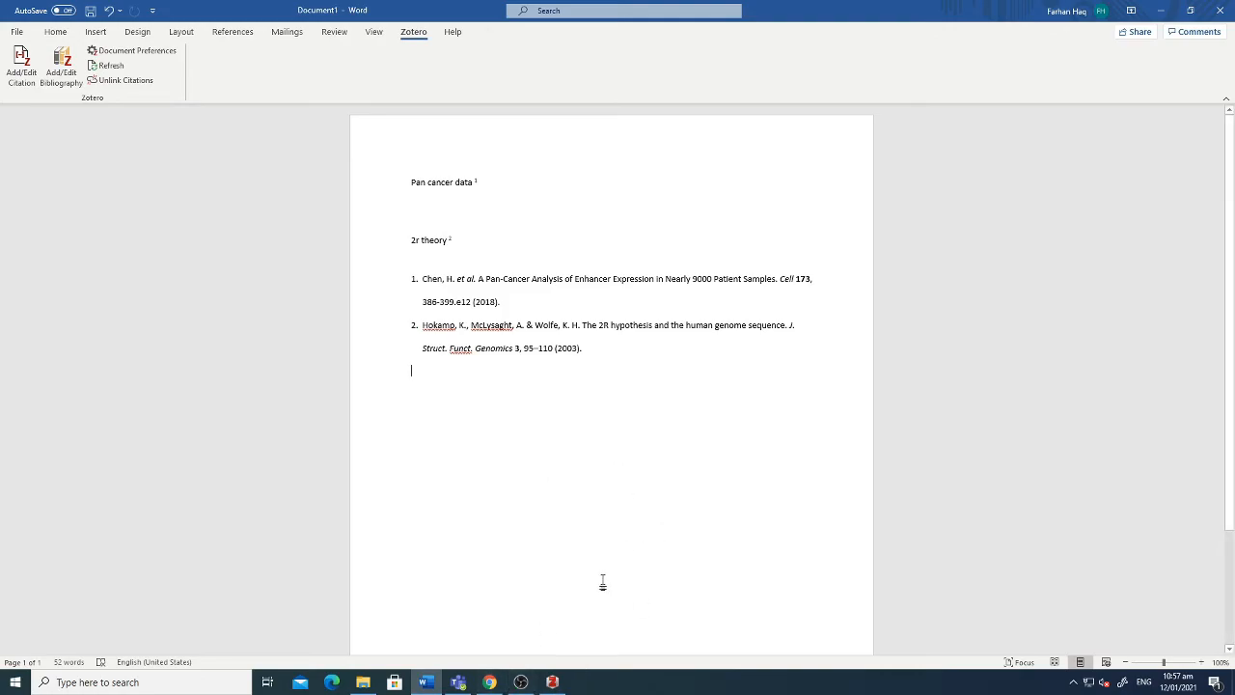
mouse_move(484, 643)
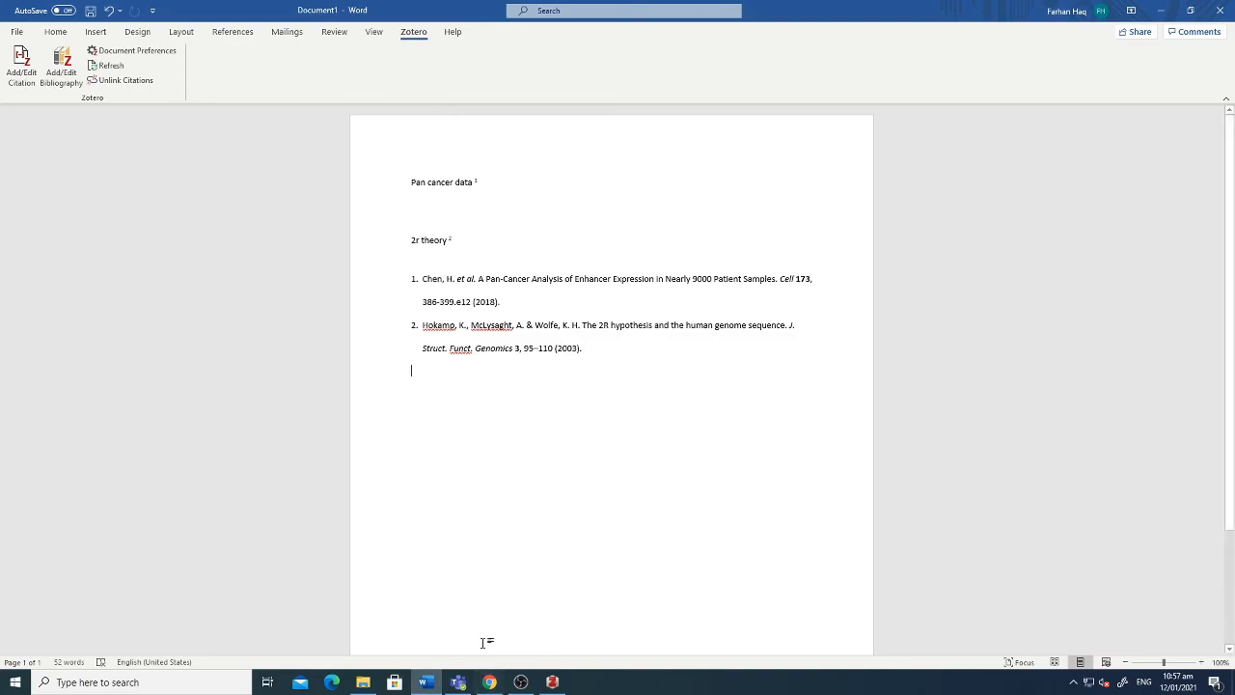
mouse_move(483, 617)
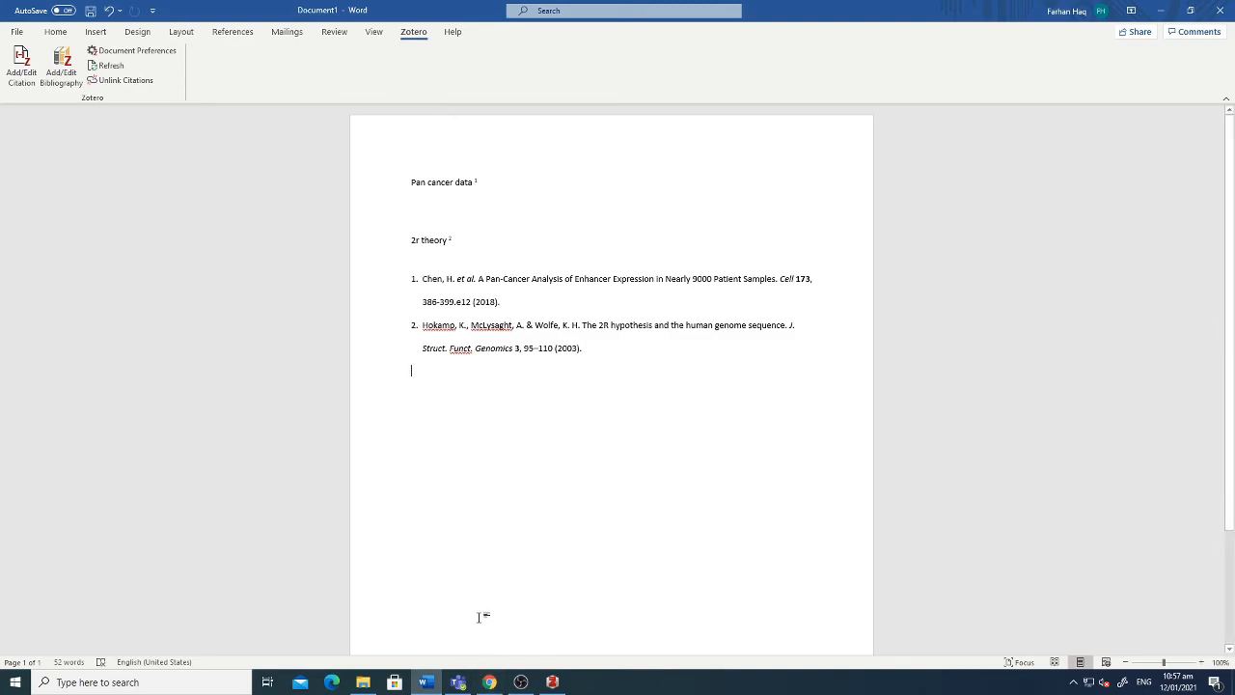